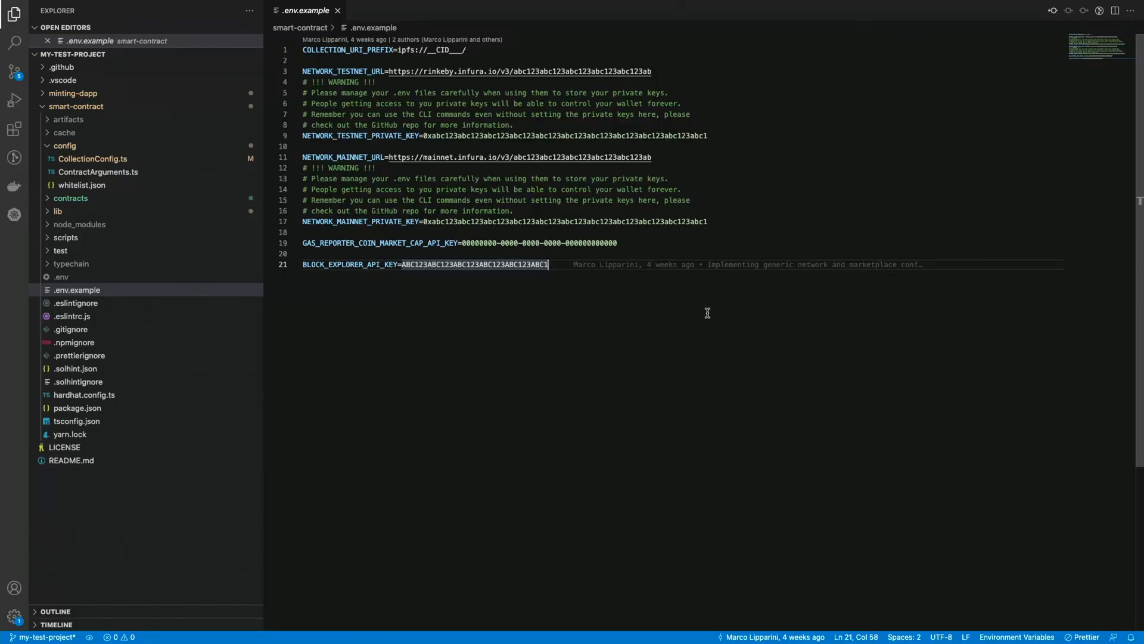
pyautogui.moveTo(634, 248)
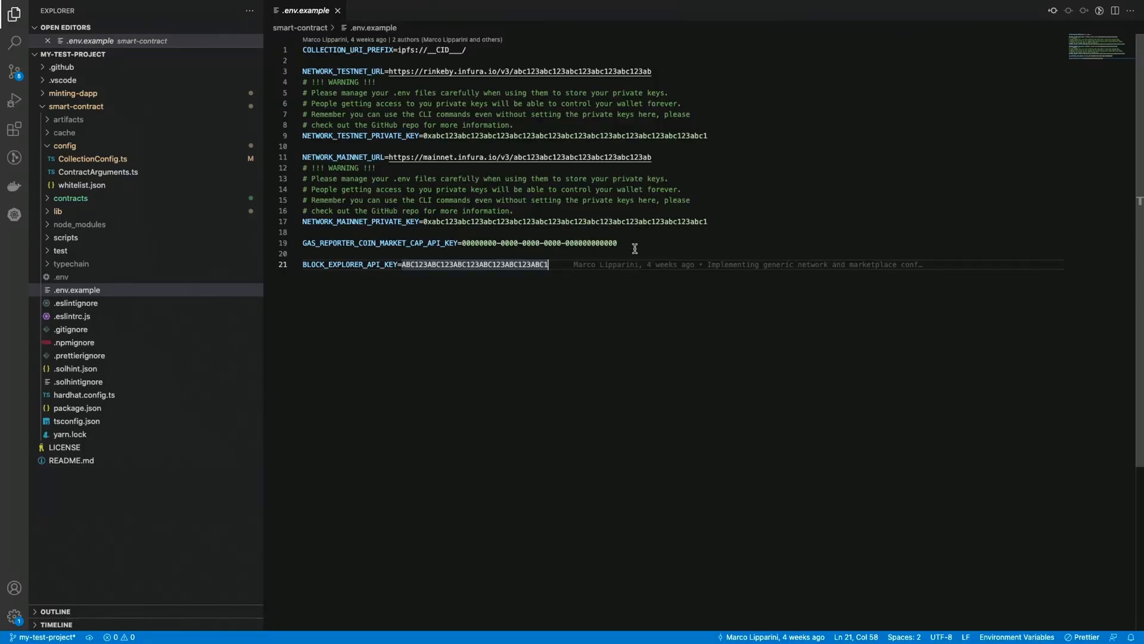
pyautogui.moveTo(432, 142)
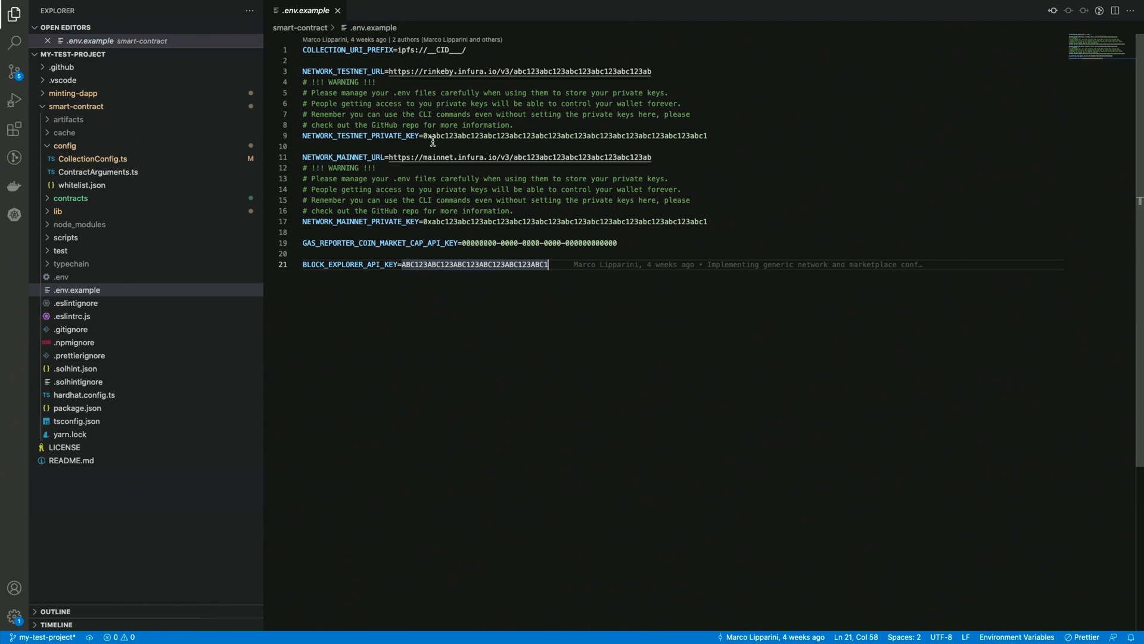
pyautogui.moveTo(398, 131)
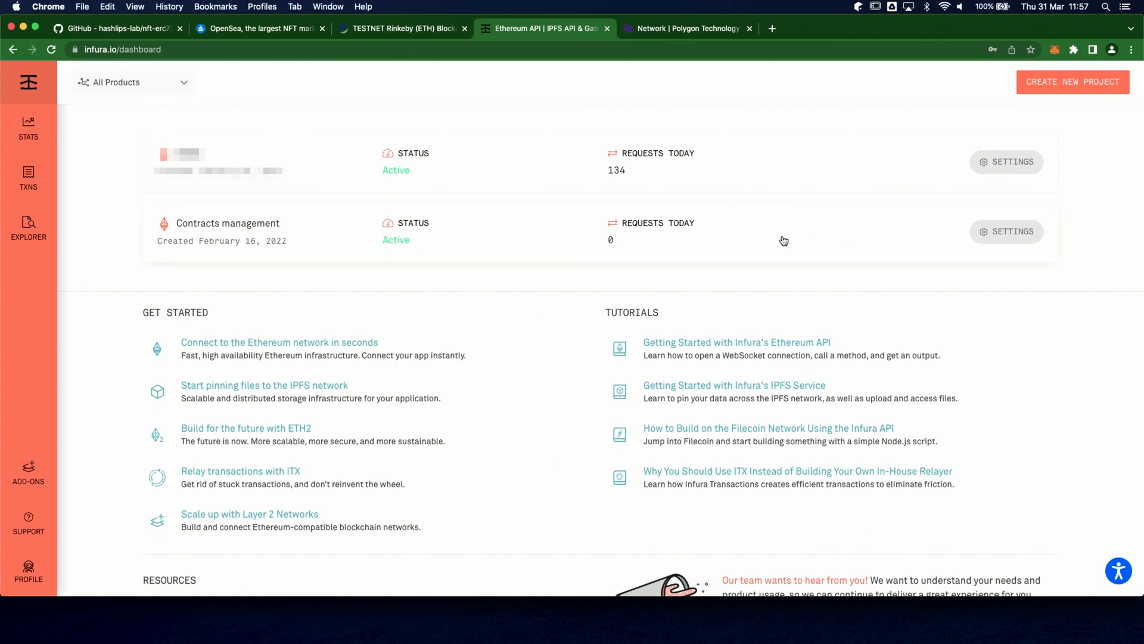
pyautogui.moveTo(276, 242)
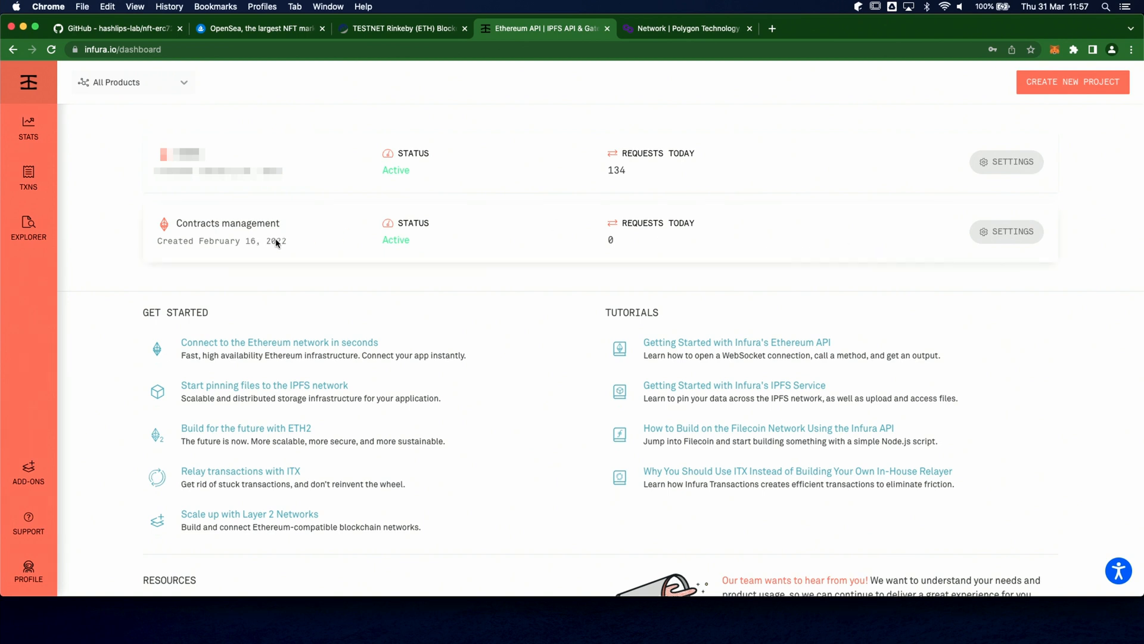
pyautogui.moveTo(1092, 174)
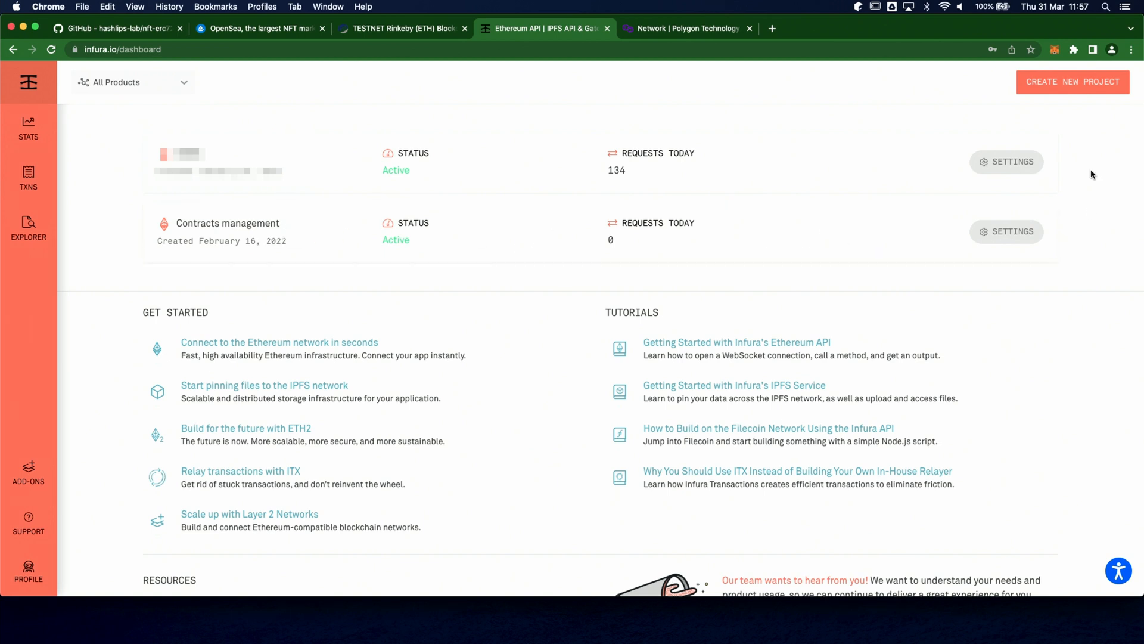
# Step: Begin a new Infura Ethereum project named Contracts management, then abandon the duplicate
pyautogui.click(1071, 81)
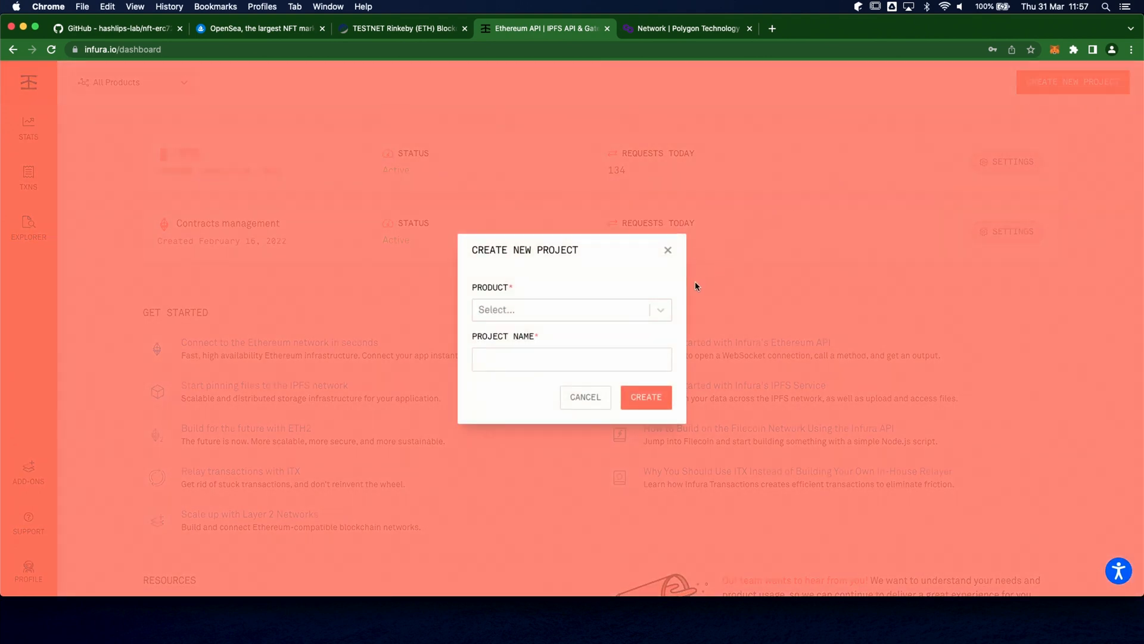
pyautogui.click(571, 310)
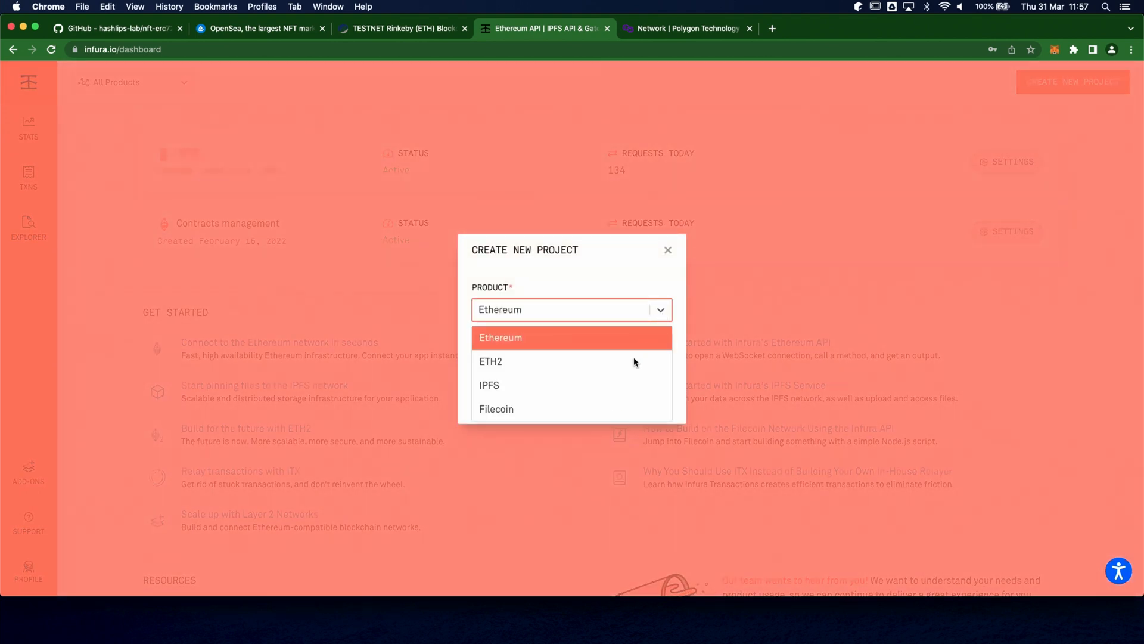
pyautogui.click(499, 337)
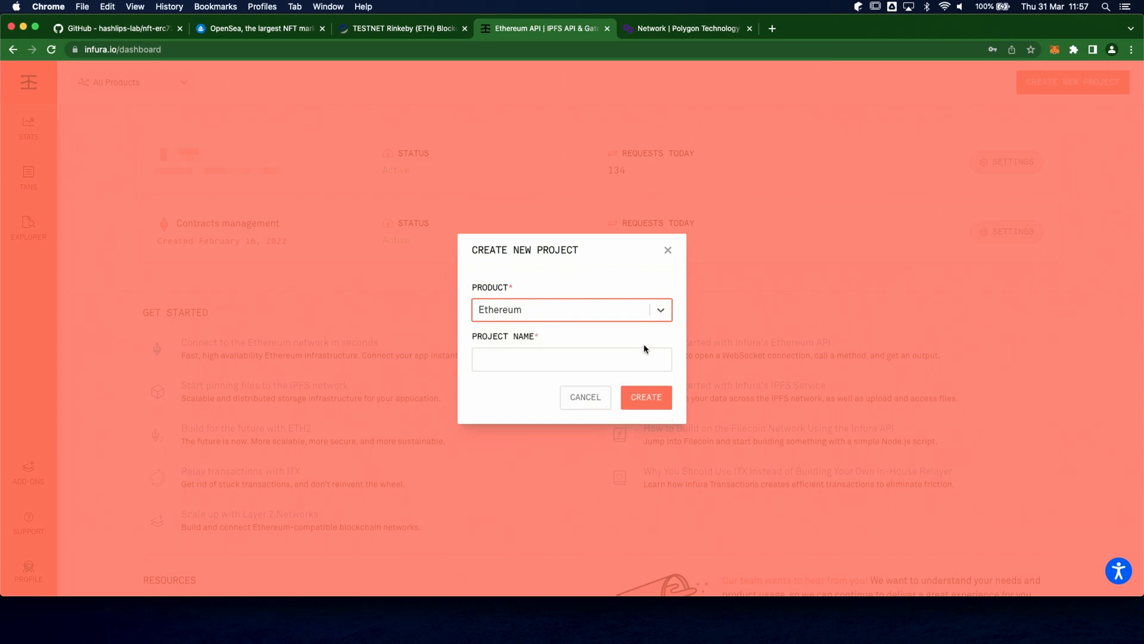
pyautogui.click(571, 359)
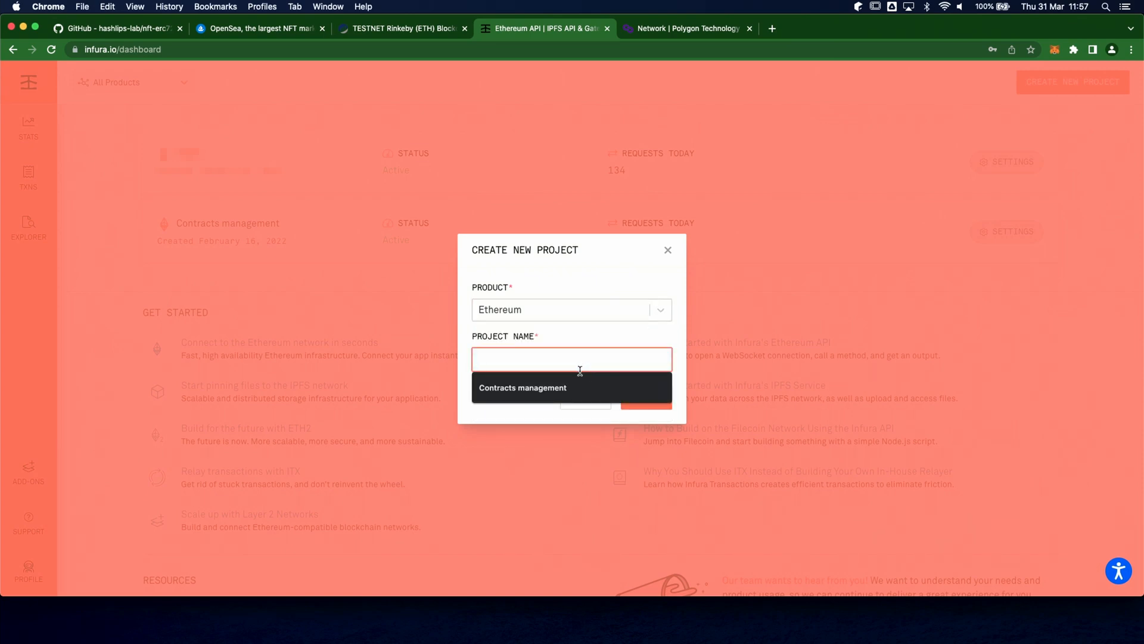
pyautogui.click(522, 387)
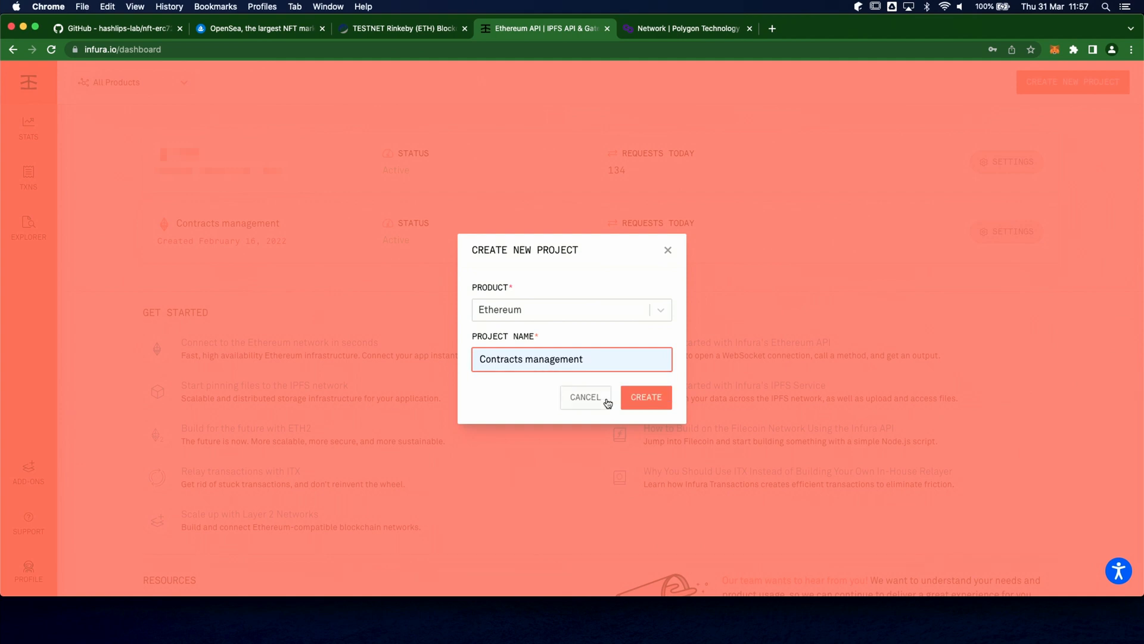
pyautogui.click(584, 395)
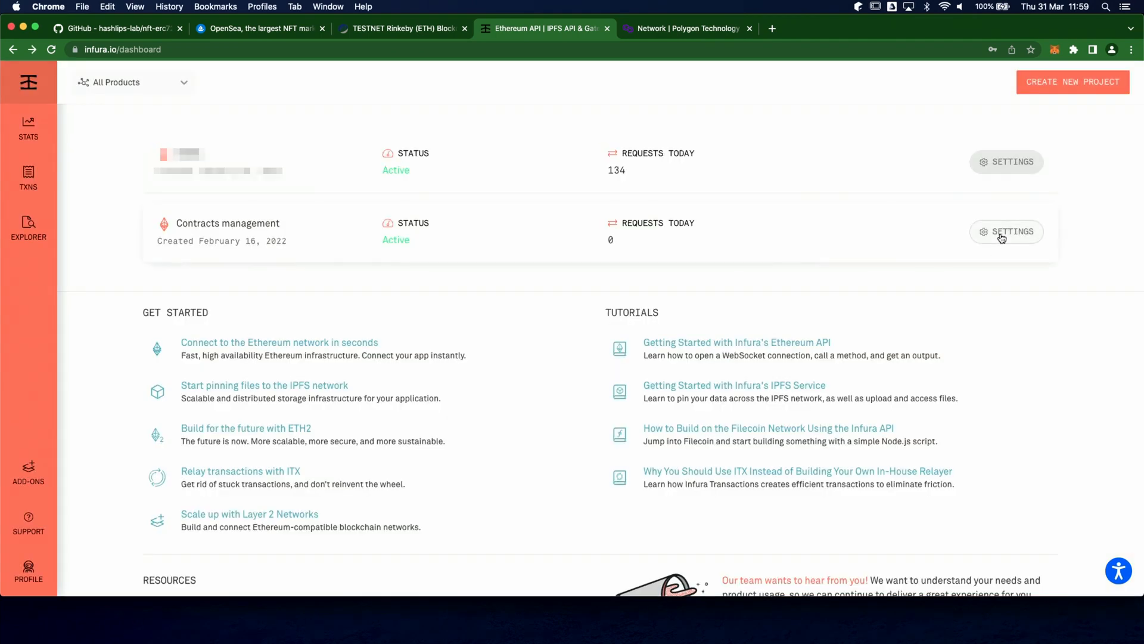
# Step: Copy the existing Contracts management project's Rinkeby https endpoint from its settings
pyautogui.click(1006, 231)
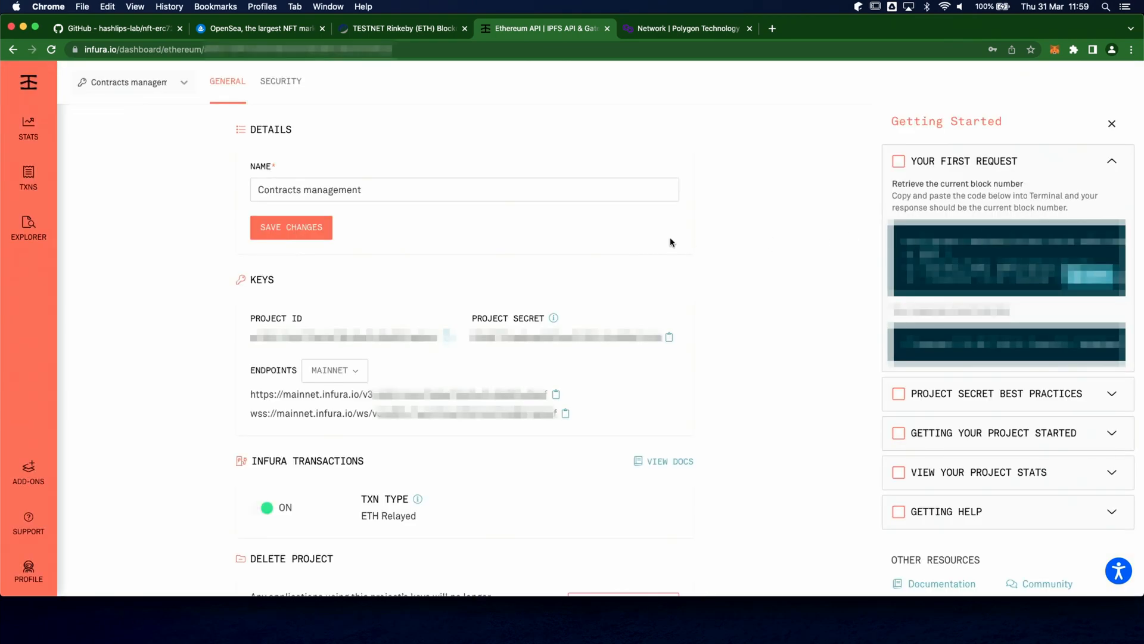
pyautogui.moveTo(369, 372)
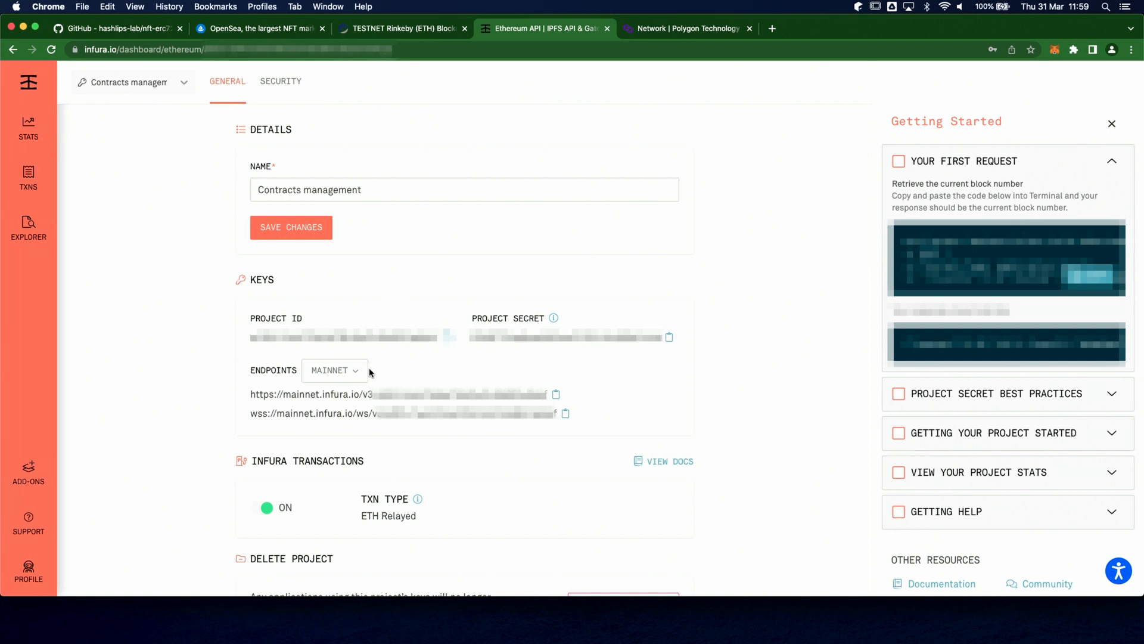
pyautogui.click(333, 369)
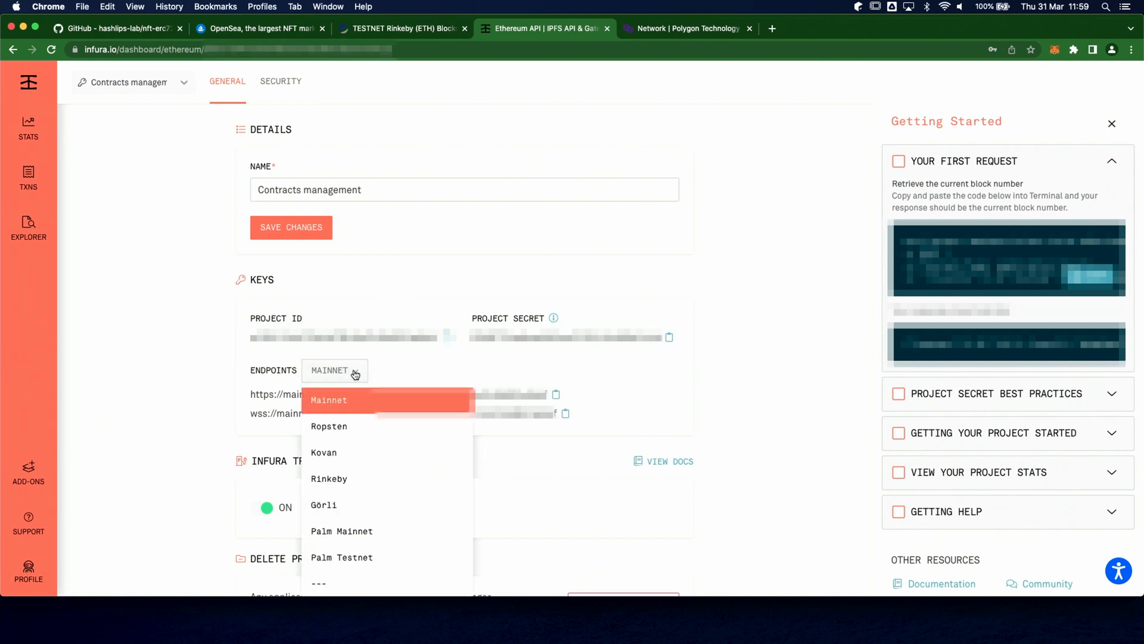
pyautogui.click(329, 478)
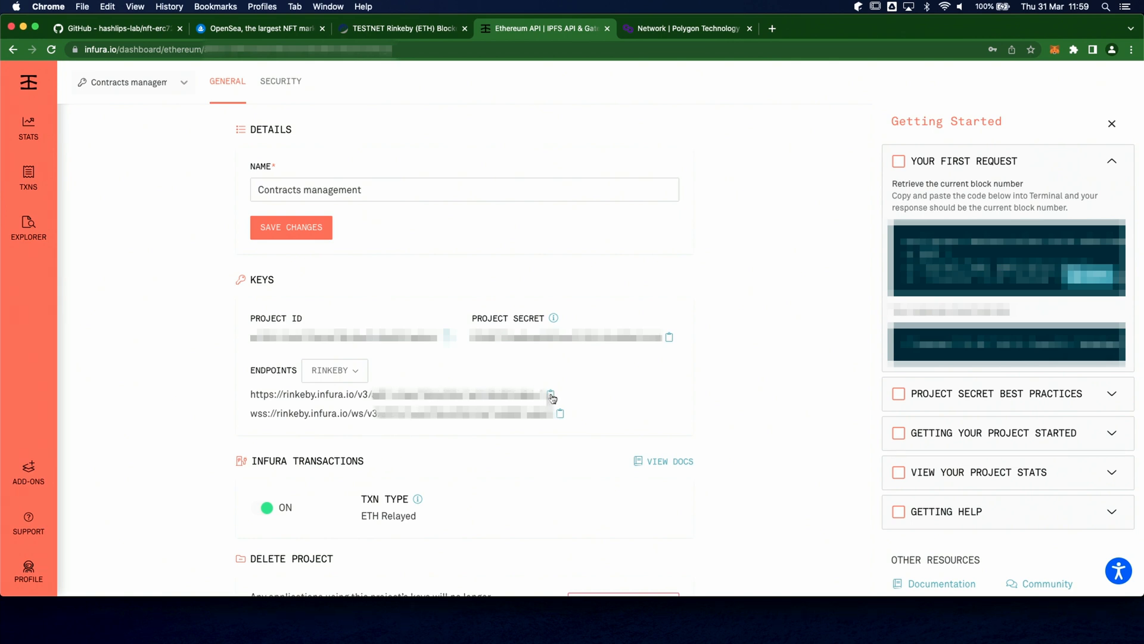
pyautogui.click(552, 395)
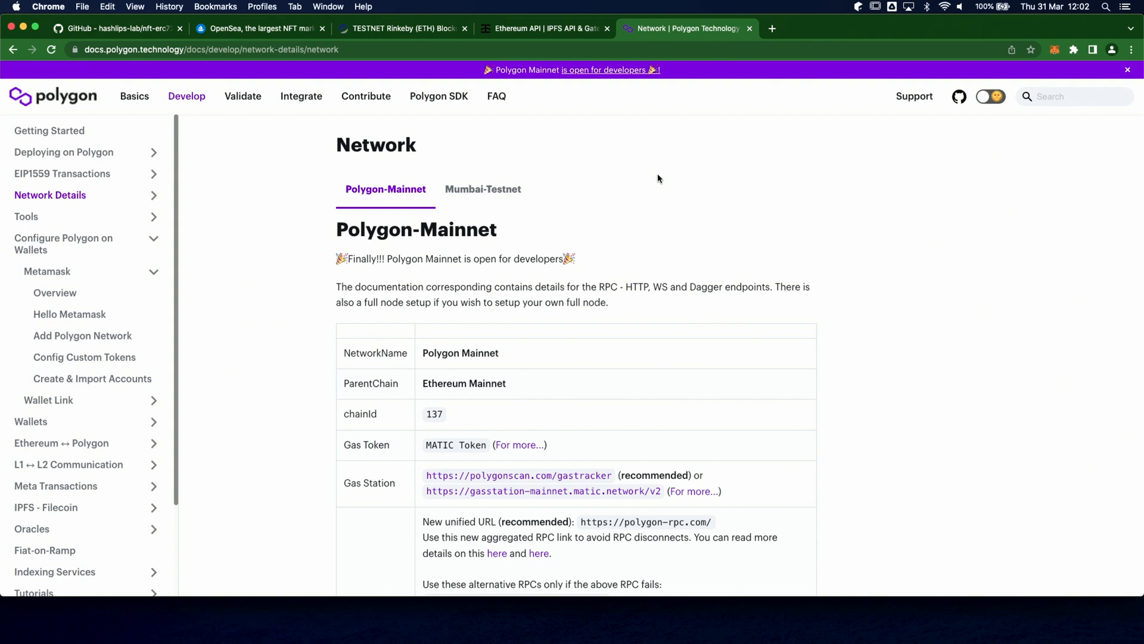
pyautogui.moveTo(558, 162)
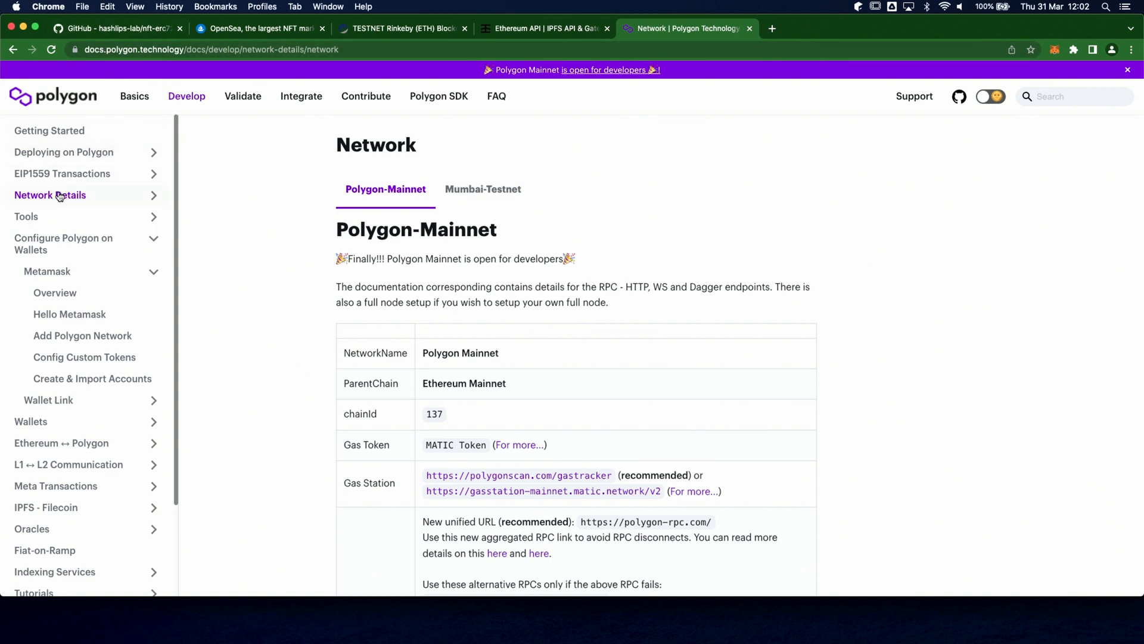
# Step: Show the Mumbai testnet network details with chain id 80001 and RPC URLs in Polygon Docs
pyautogui.click(50, 194)
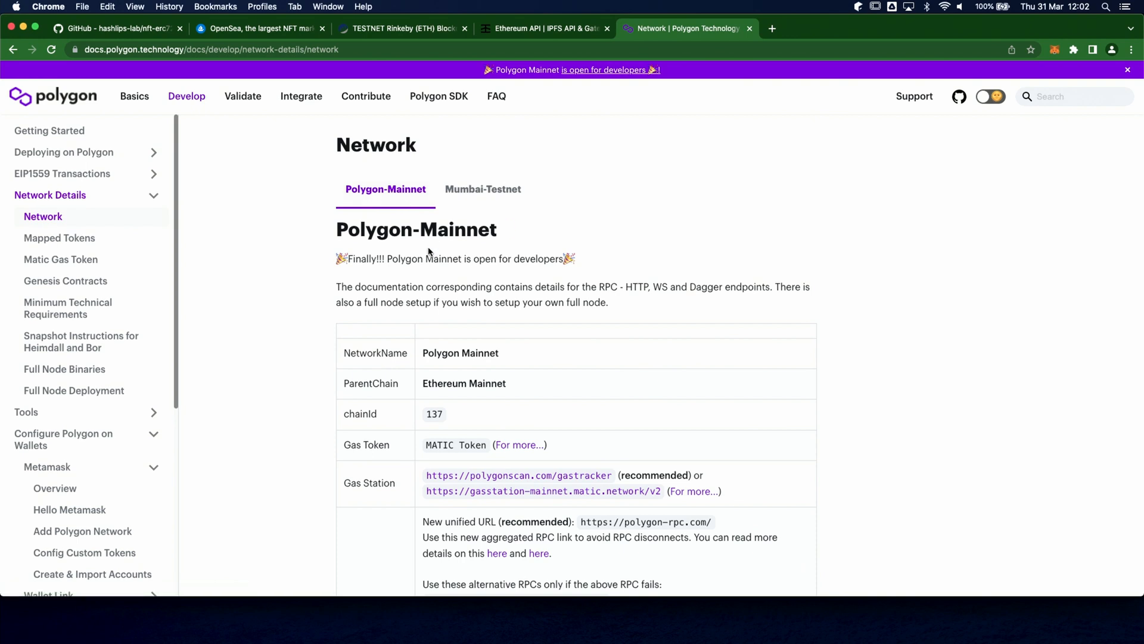
pyautogui.scroll(-3)
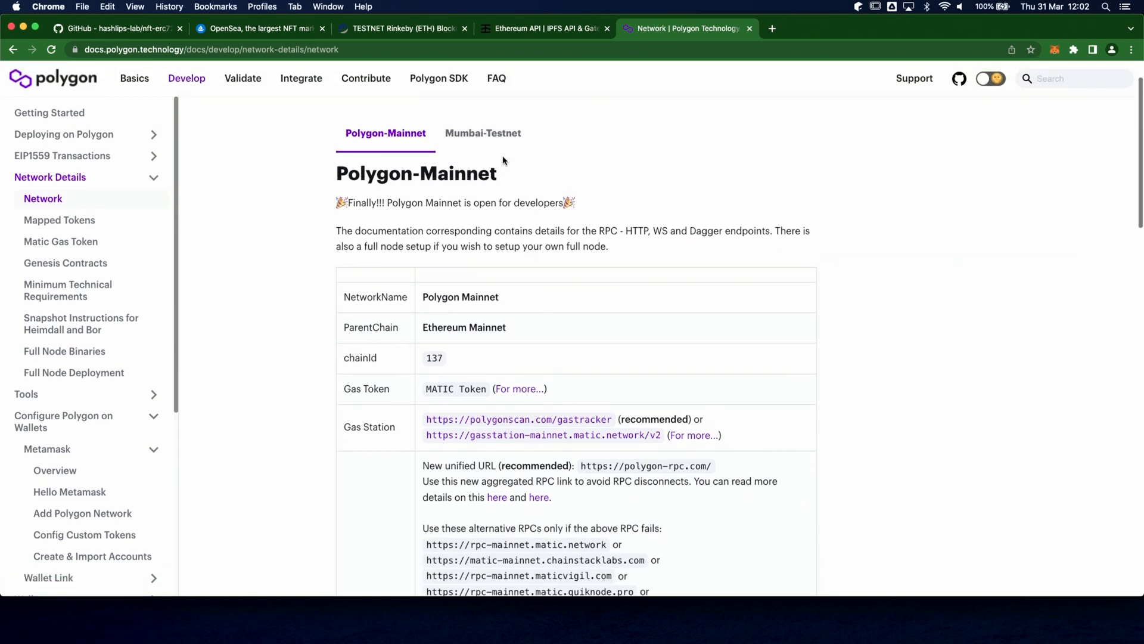
pyautogui.click(483, 132)
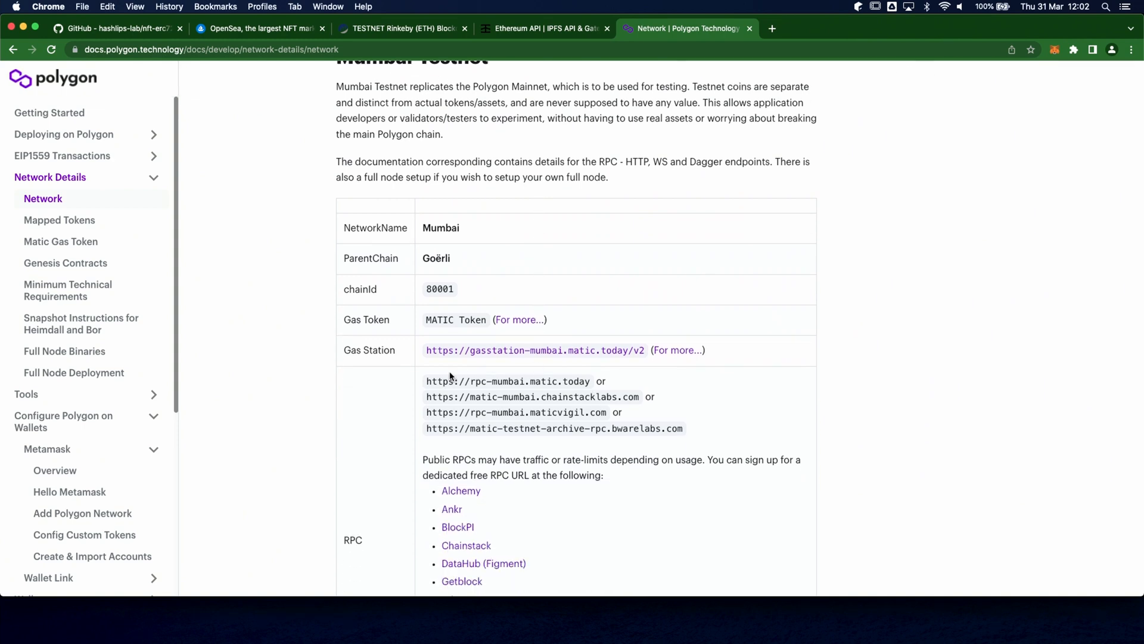
pyautogui.moveTo(611, 383)
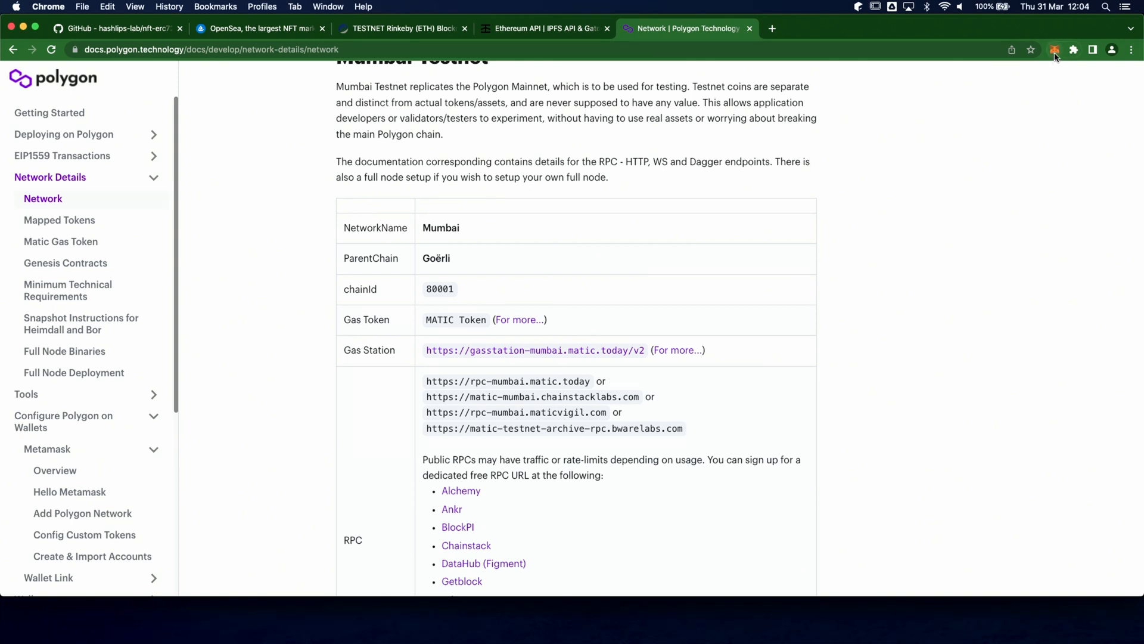
# Step: Show the Main account's details in MetaMask and begin exporting its private key
pyautogui.click(1054, 50)
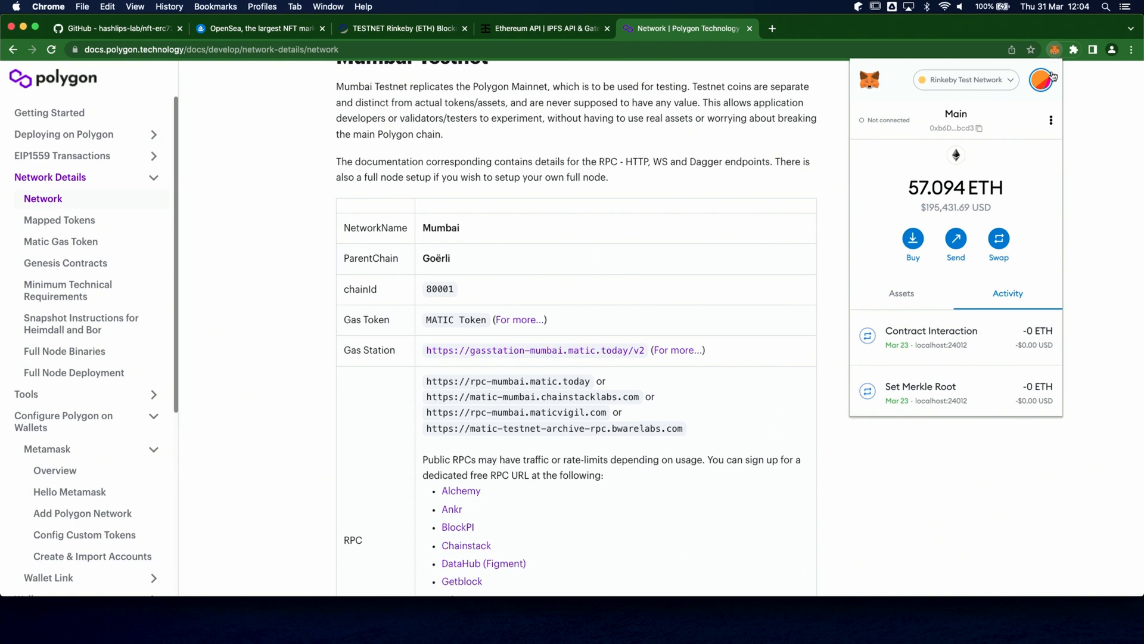
pyautogui.click(1052, 120)
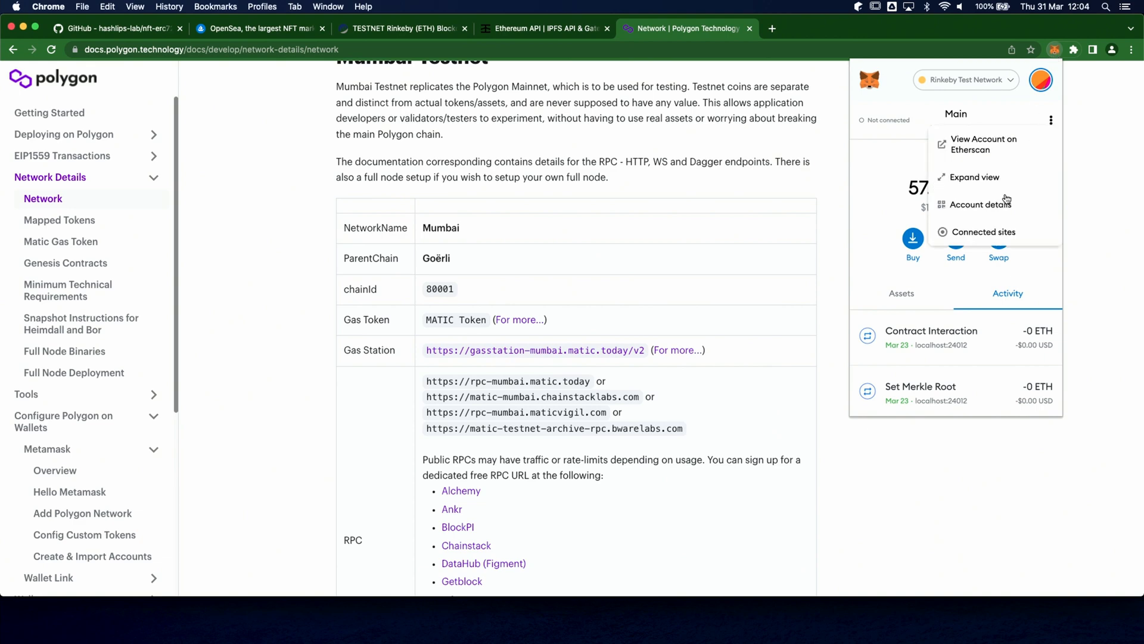
pyautogui.click(980, 204)
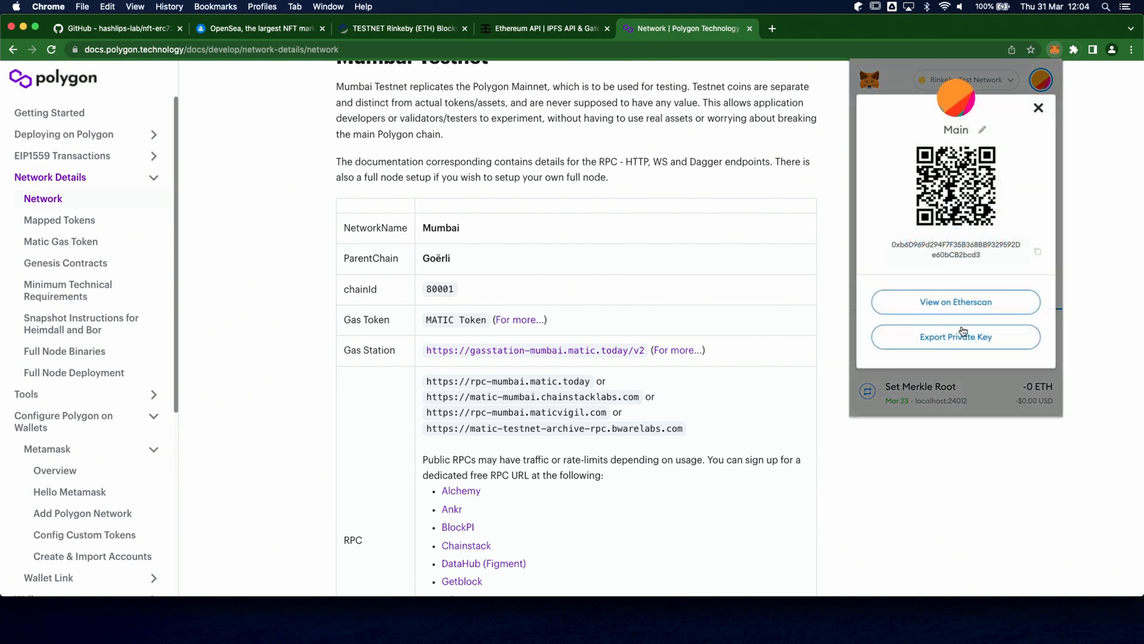
pyautogui.click(954, 336)
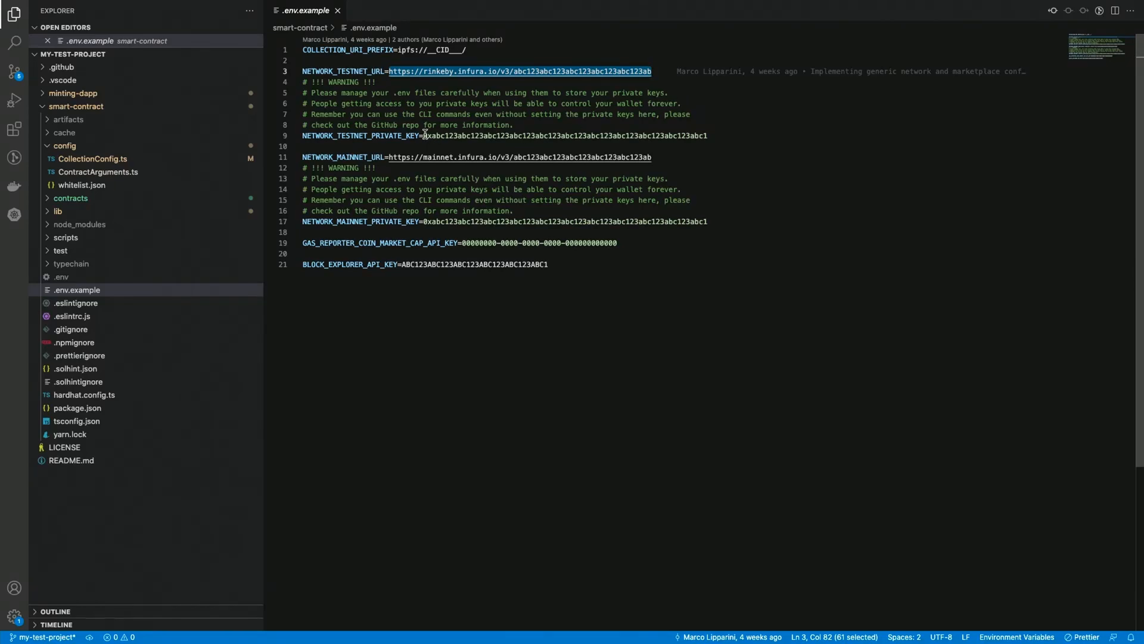
pyautogui.click(430, 136)
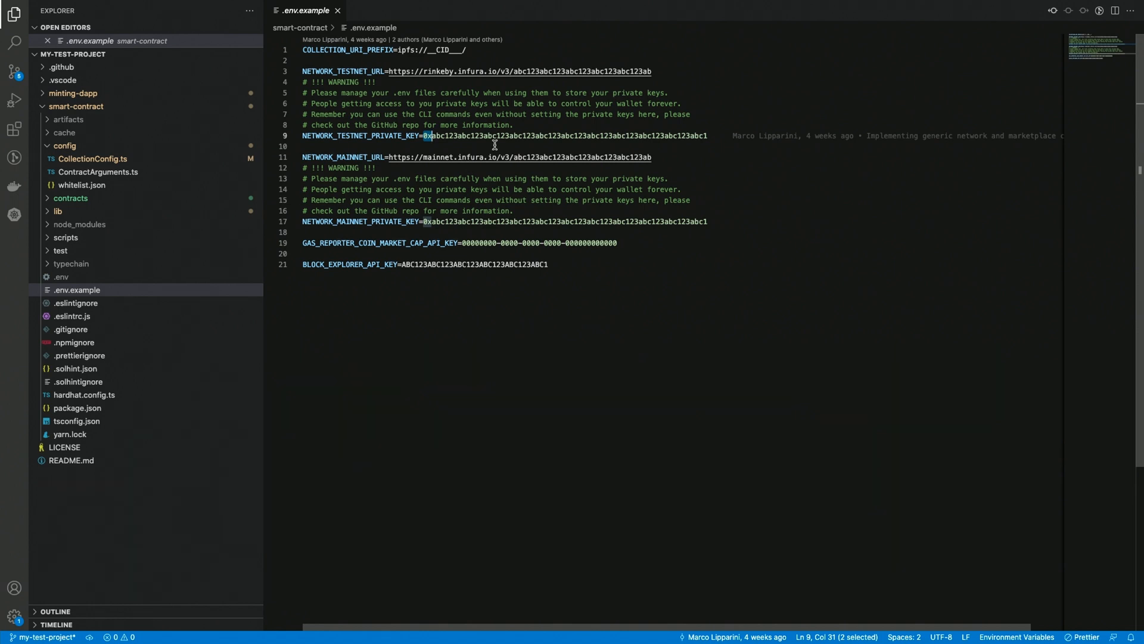
pyautogui.moveTo(416, 157)
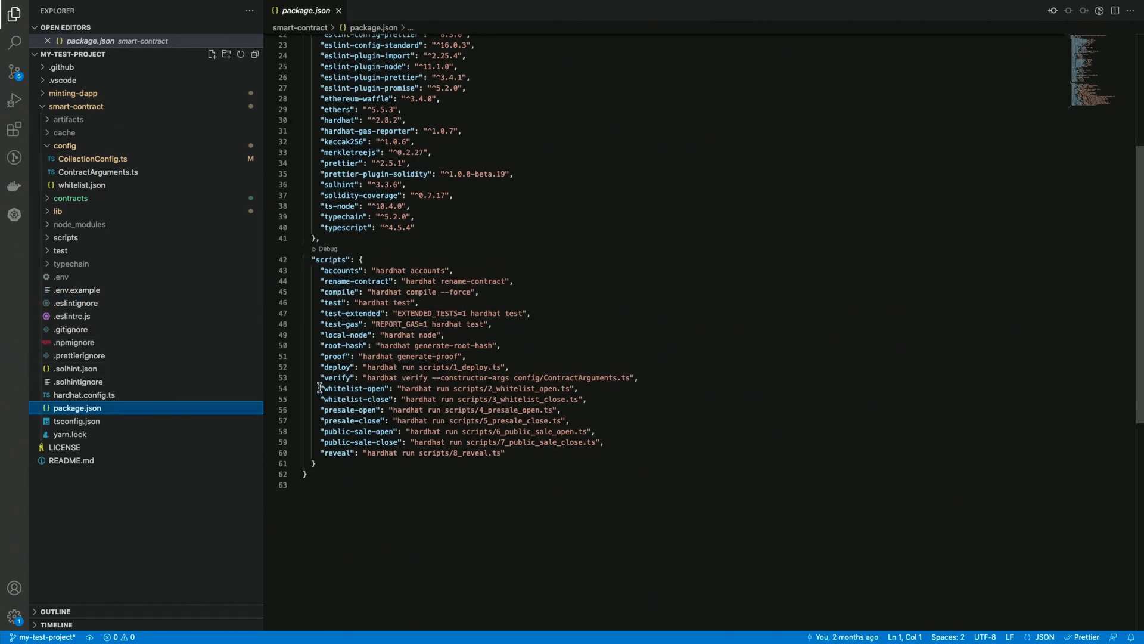
# Step: Select the deploy, verify and sale scripts in package.json
pyautogui.moveTo(319, 366); pyautogui.dragTo(485, 421)
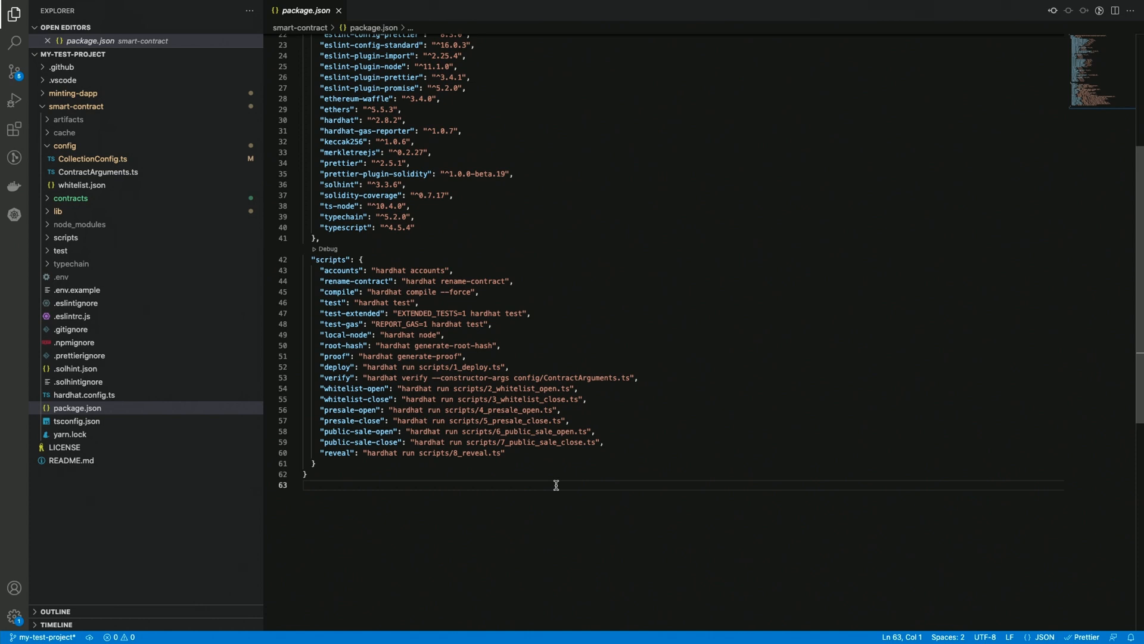
# Step: Retype tokenName as 'My Custom NFT 12345' in CollectionConfig.ts and close the file
pyautogui.click(93, 159)
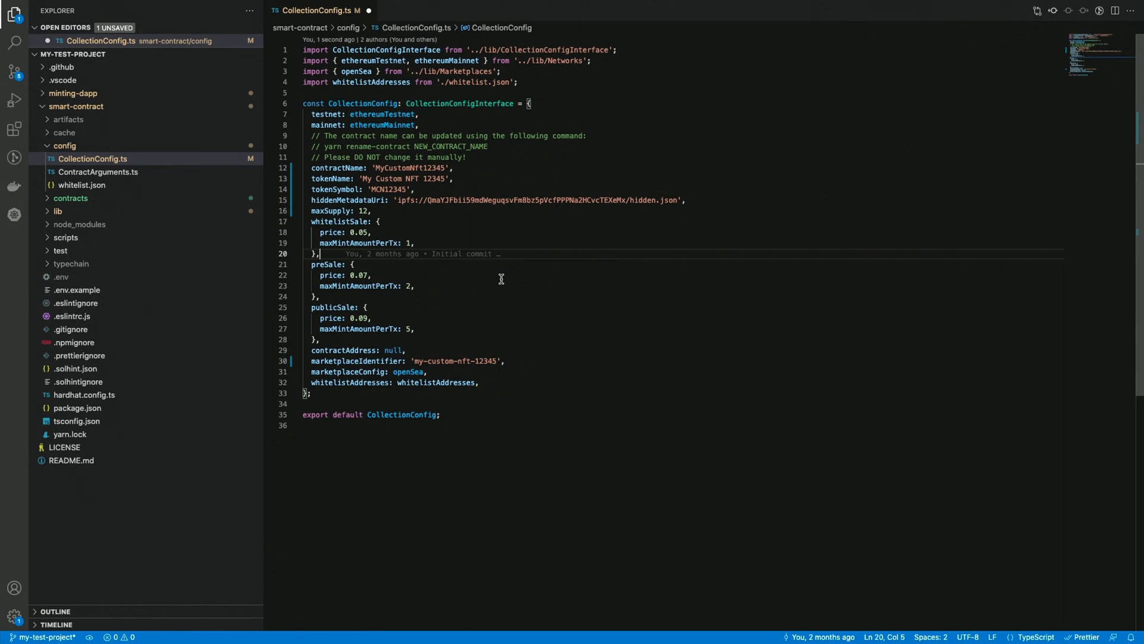
pyautogui.moveTo(489, 237)
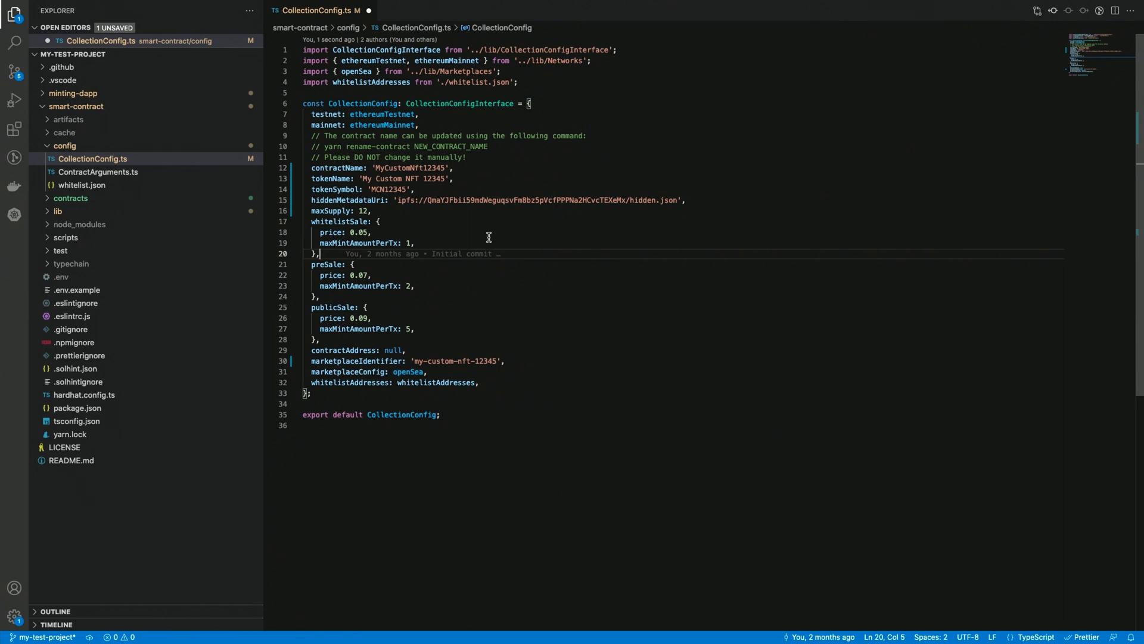
pyautogui.moveTo(373, 190)
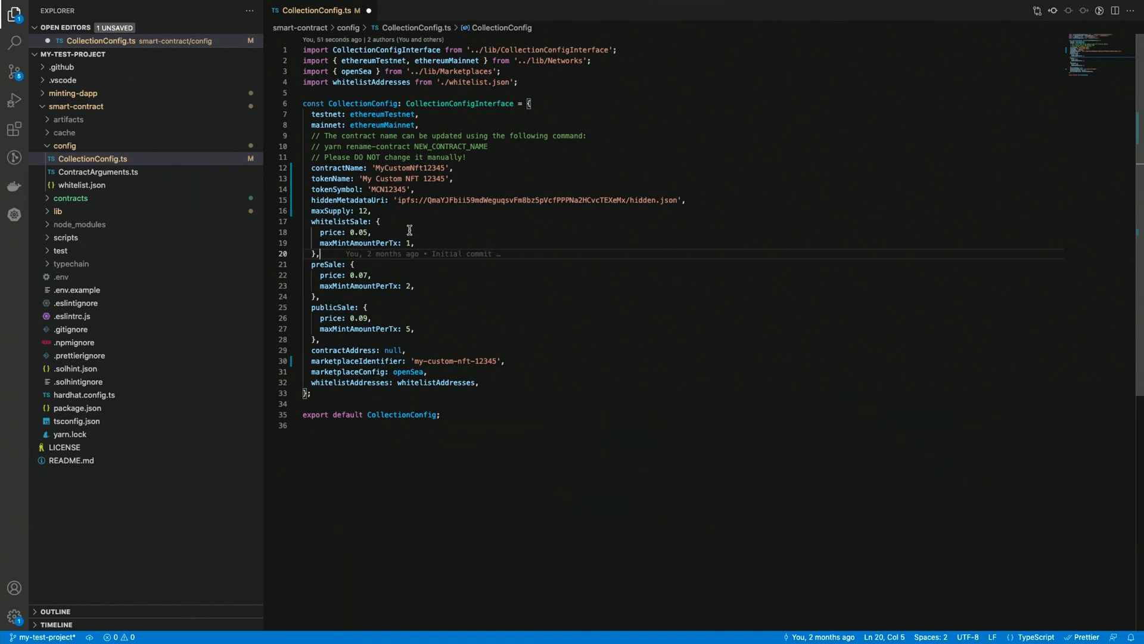
pyautogui.moveTo(369, 13)
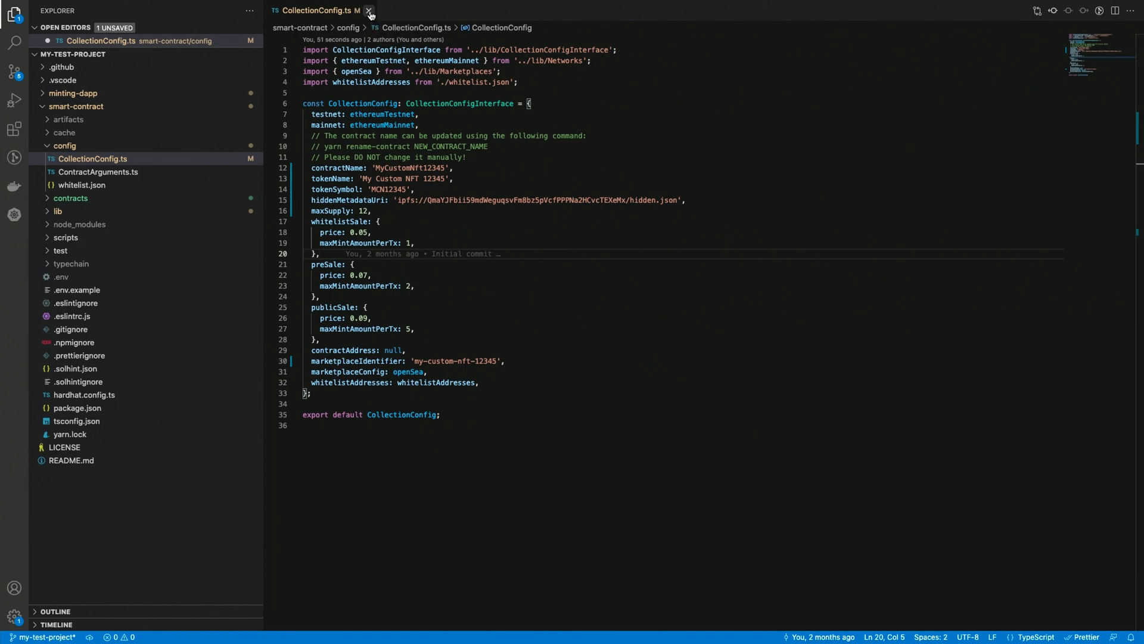
pyautogui.click(369, 11)
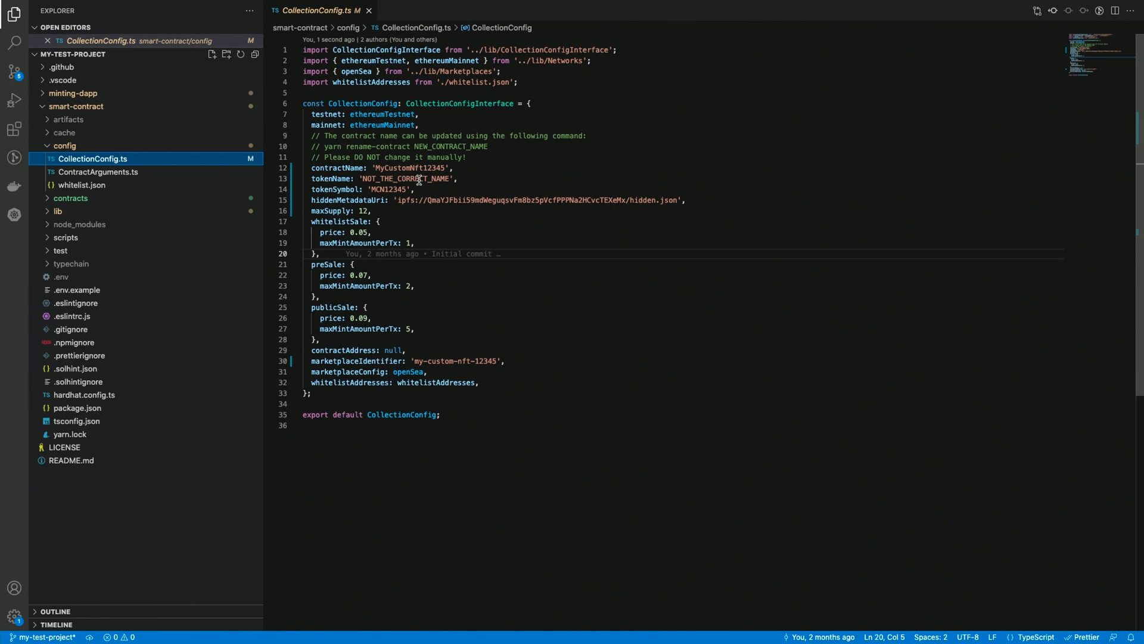
pyautogui.doubleClick(405, 178)
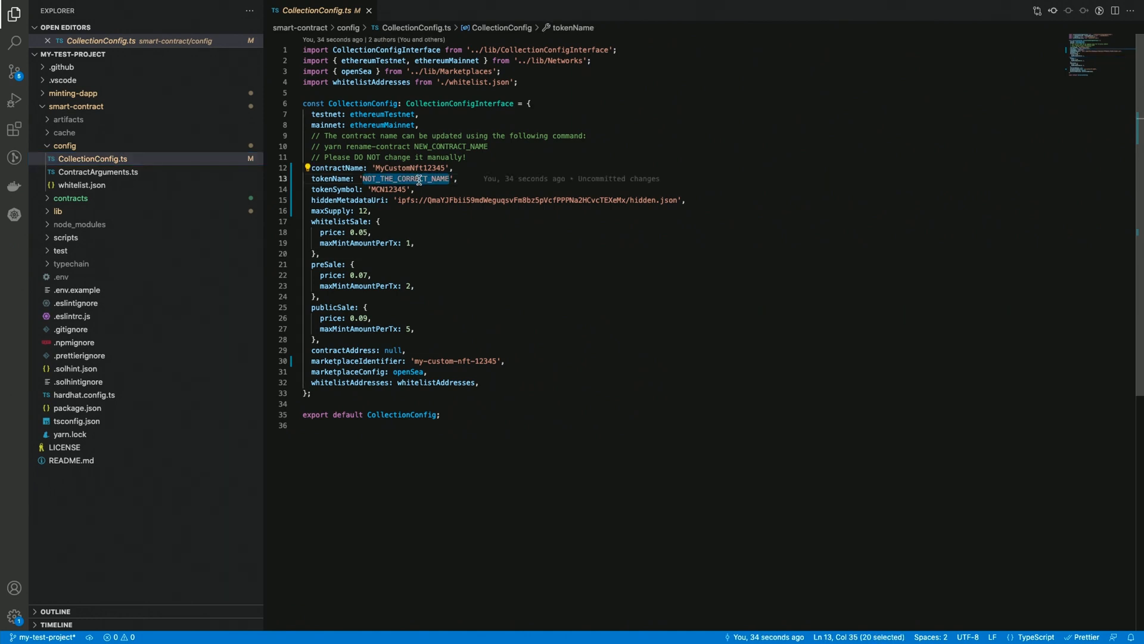
pyautogui.write("My Custom NFT 12345',")
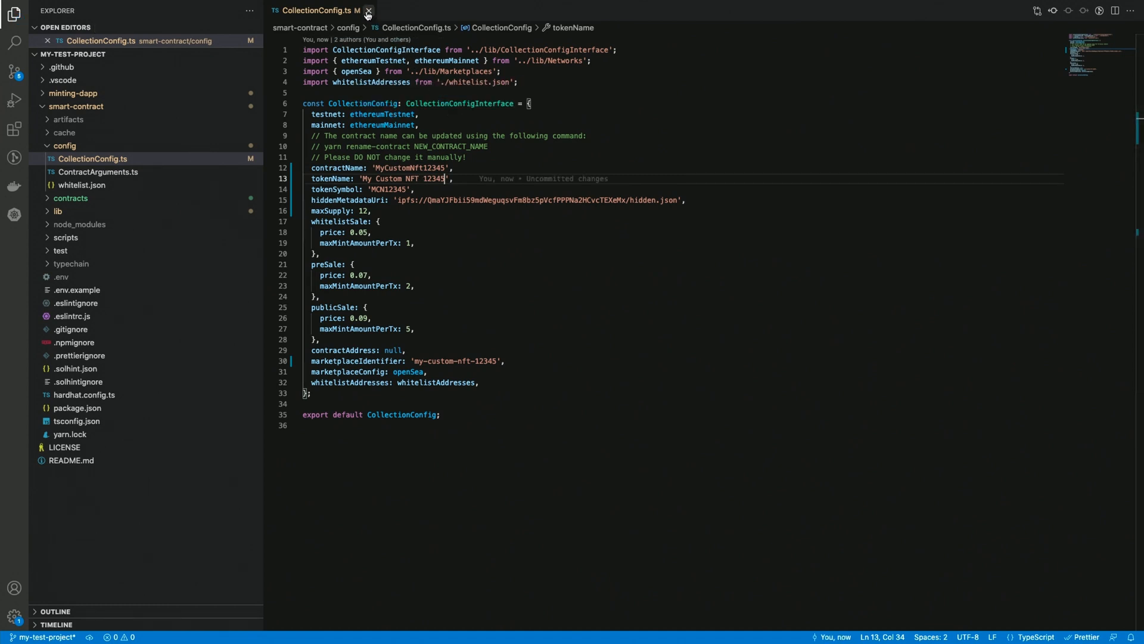
pyautogui.click(368, 11)
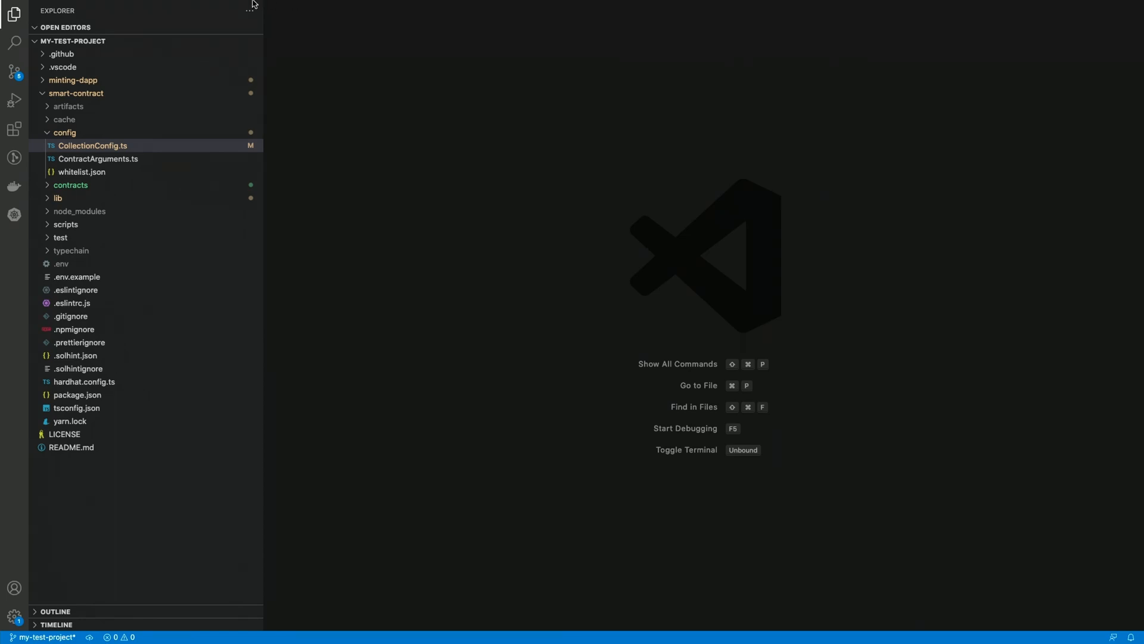
# Step: Run yarn deploy --network testnet from smart-contract and copy the printed contract address
pyautogui.press('ctrl+`')
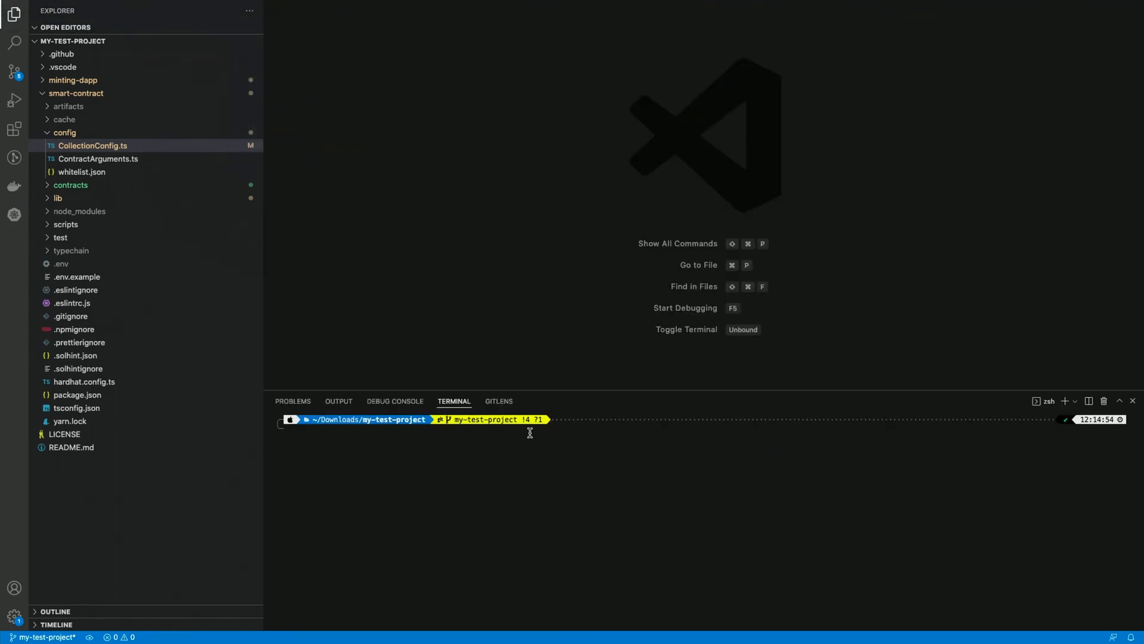
pyautogui.write('cd smart-contract/')
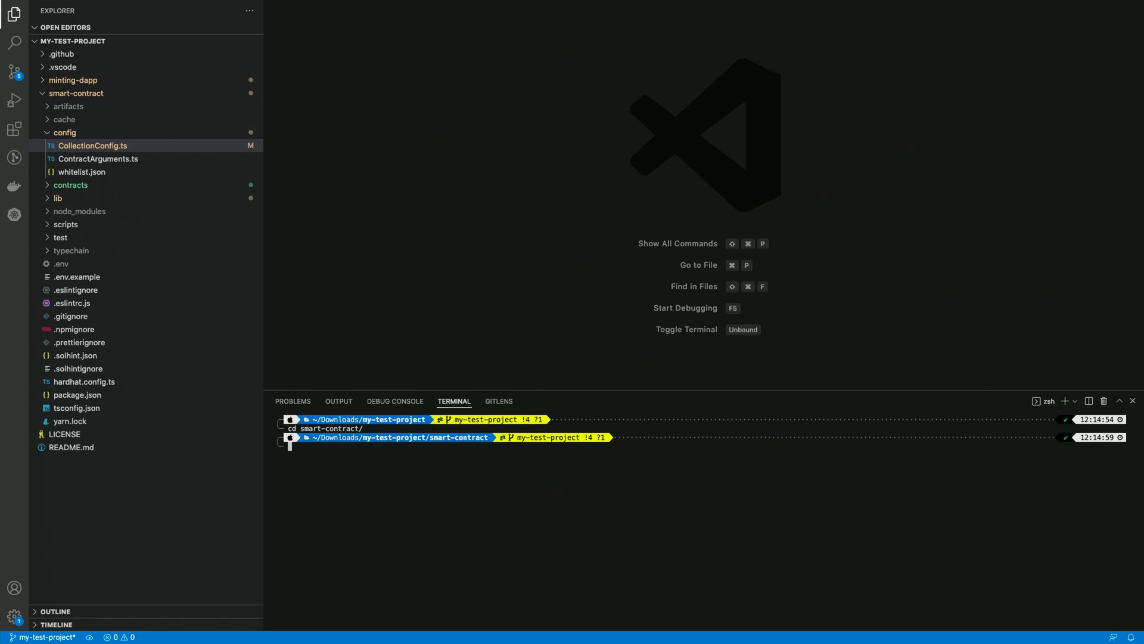
pyautogui.write('yar')
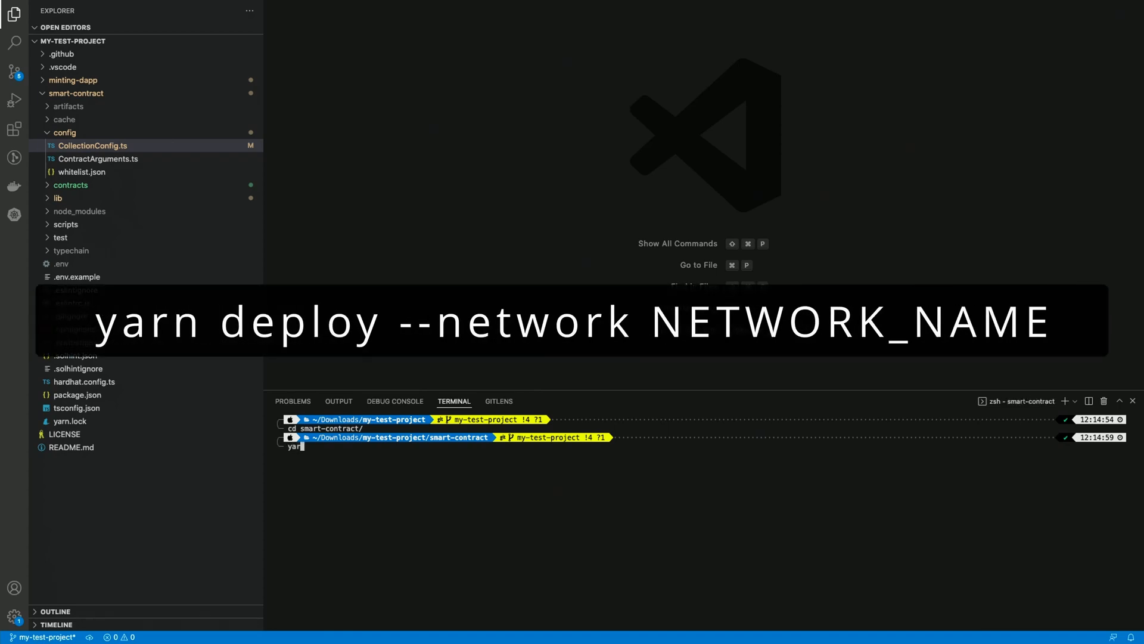
pyautogui.write('deploy --network testnet')
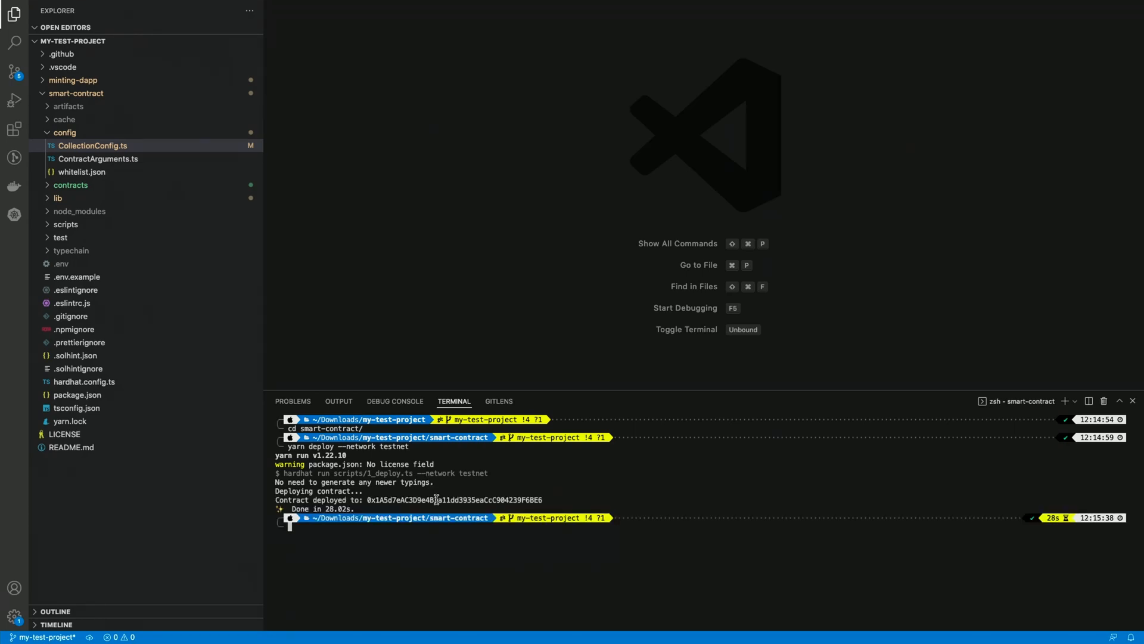
pyautogui.doubleClick(454, 499)
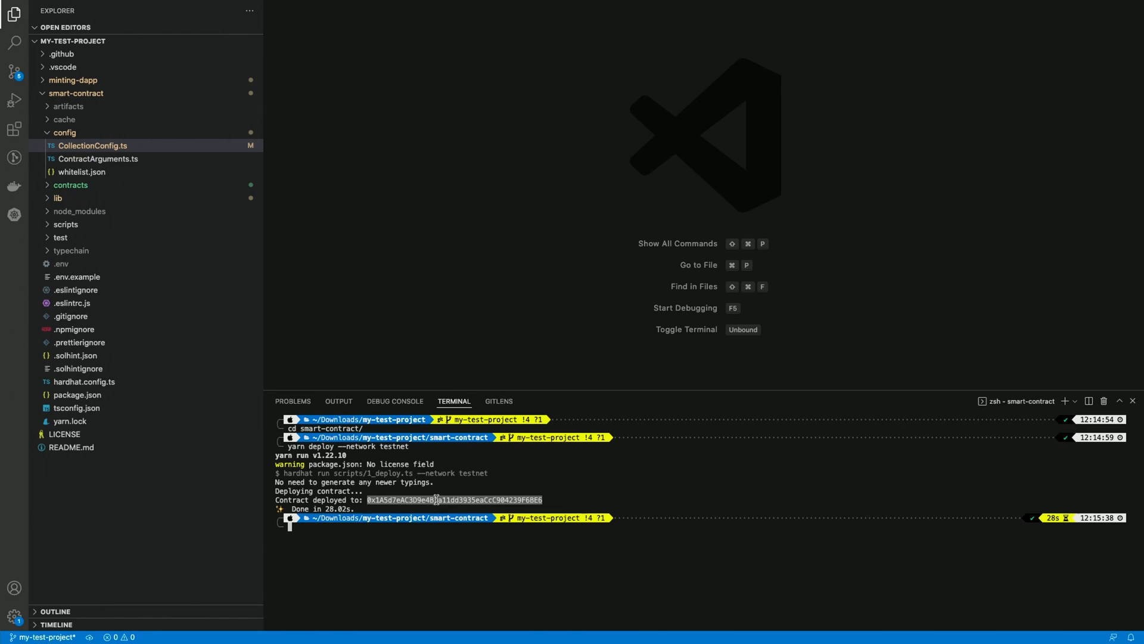
pyautogui.click(92, 145)
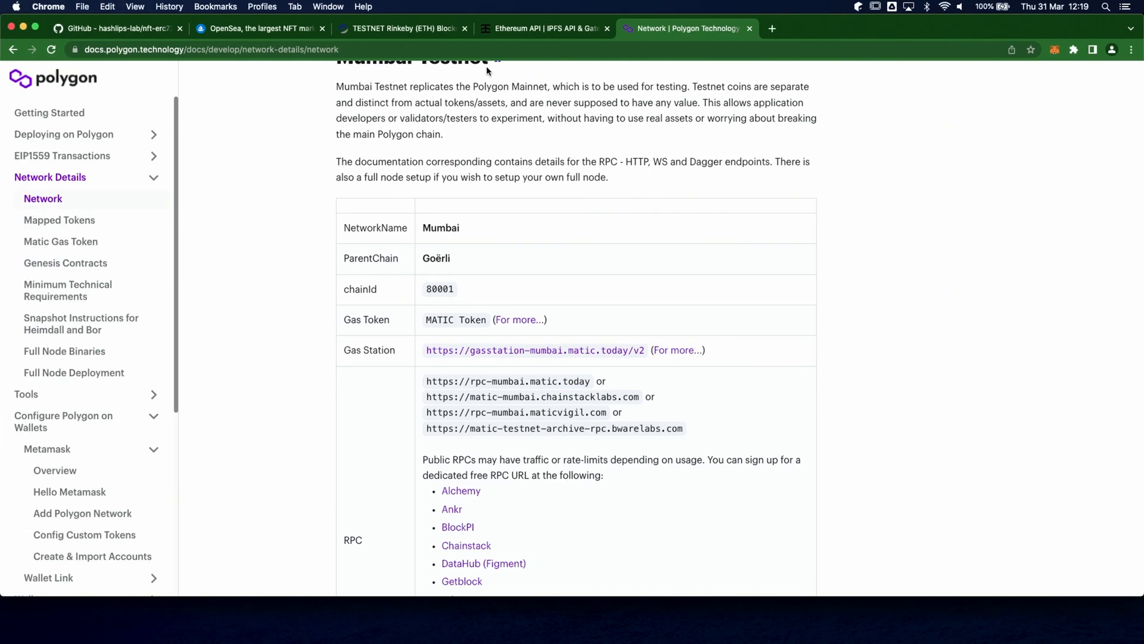
# Step: Search the deployed contract address on Rinkeby Etherscan and view its creation transaction
pyautogui.click(402, 29)
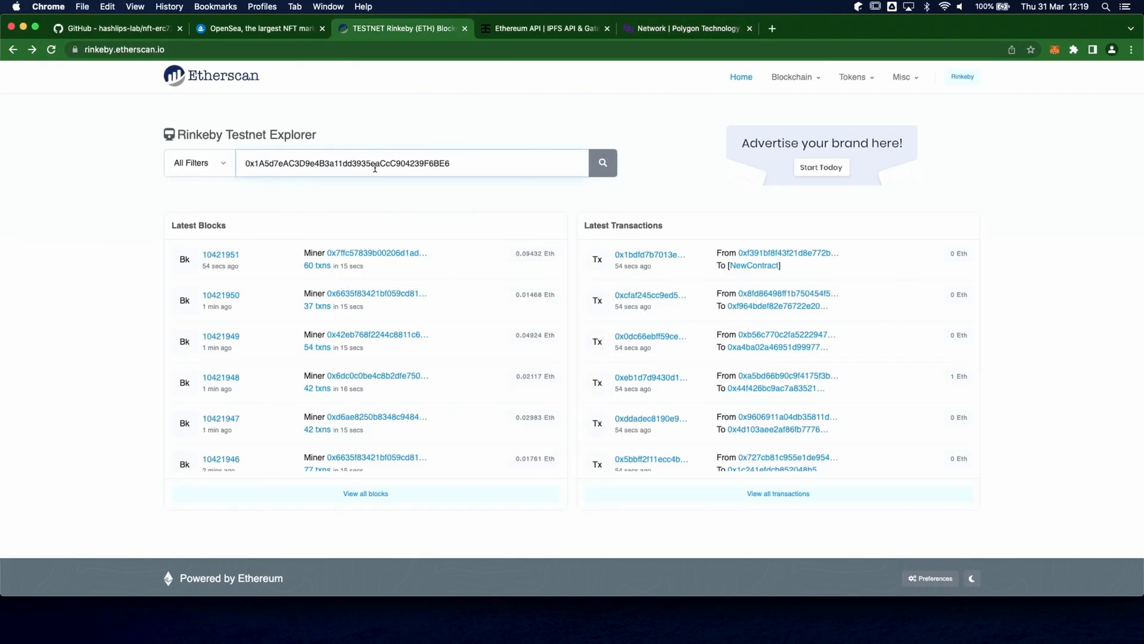
pyautogui.click(602, 162)
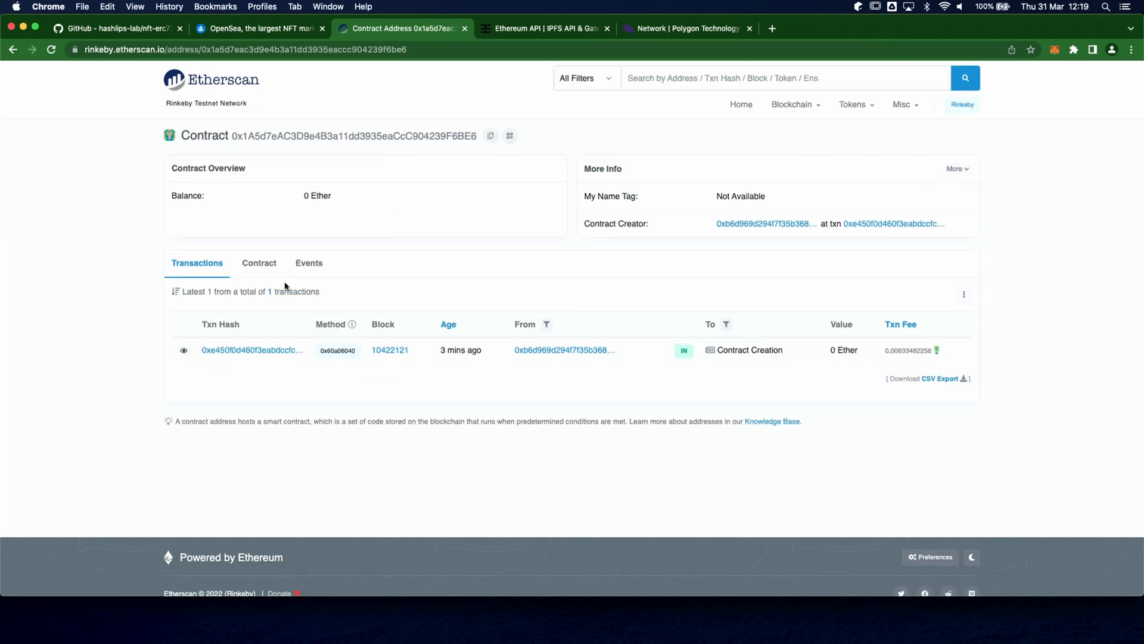
pyautogui.click(259, 262)
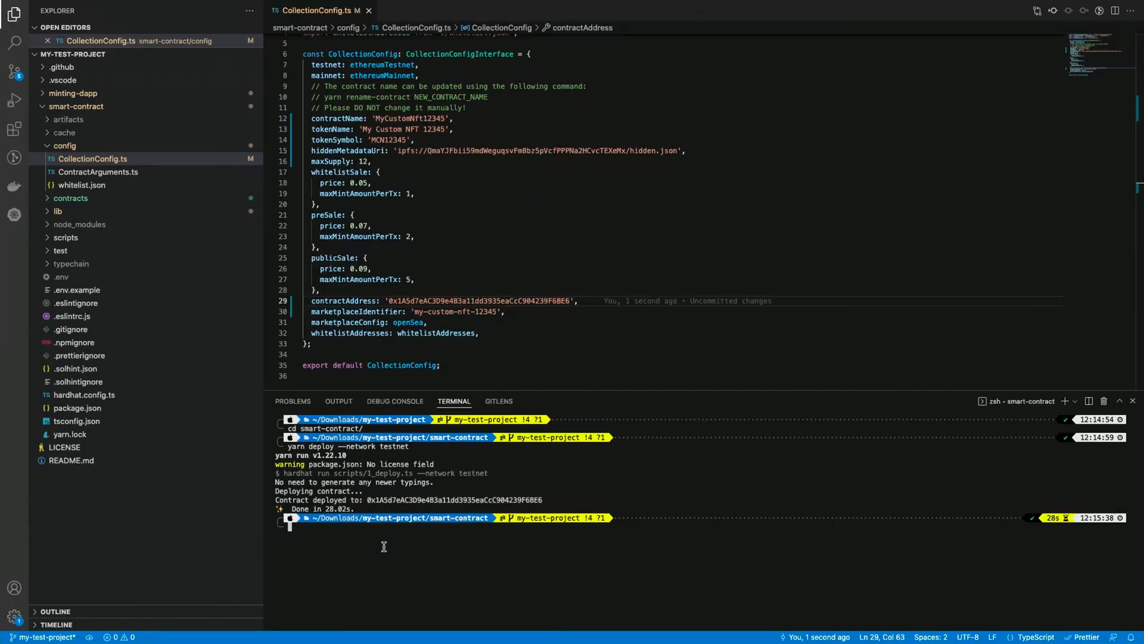
# Step: Run yarn verify 0x1A5d7eAC3D9e4B3a11dd3935eaCcC904239F6BE6 --network testnet in the terminal
pyautogui.write('yarn v')
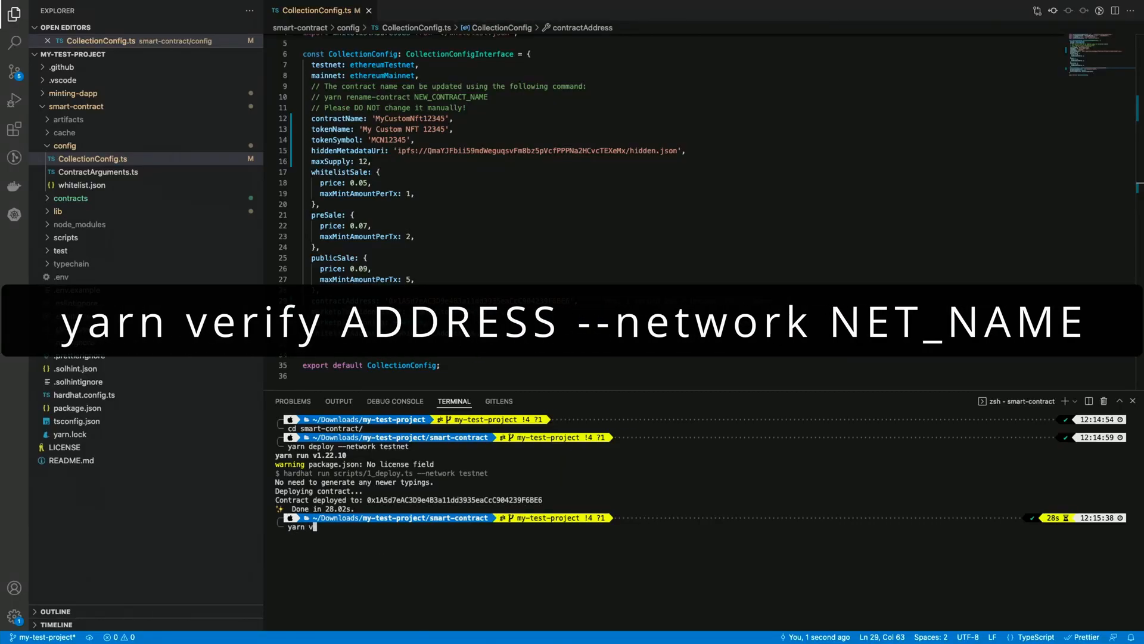
pyautogui.write('erify 0x1A5d7eAC3D9e4B3a11dd3935eaCcC904239F6BE6')
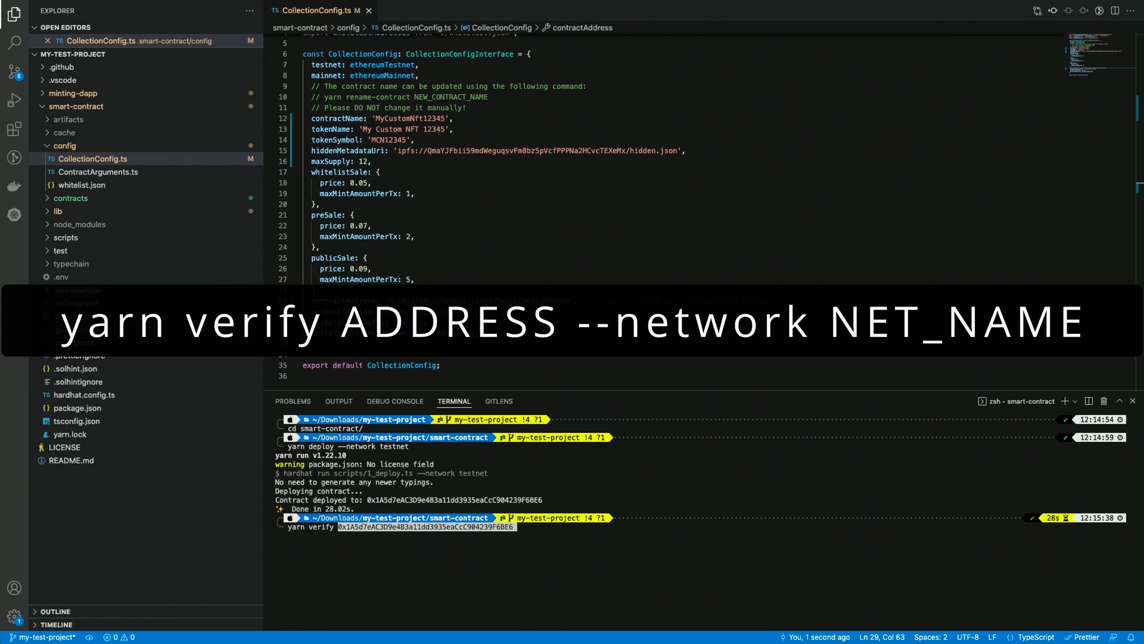
pyautogui.write('--network')
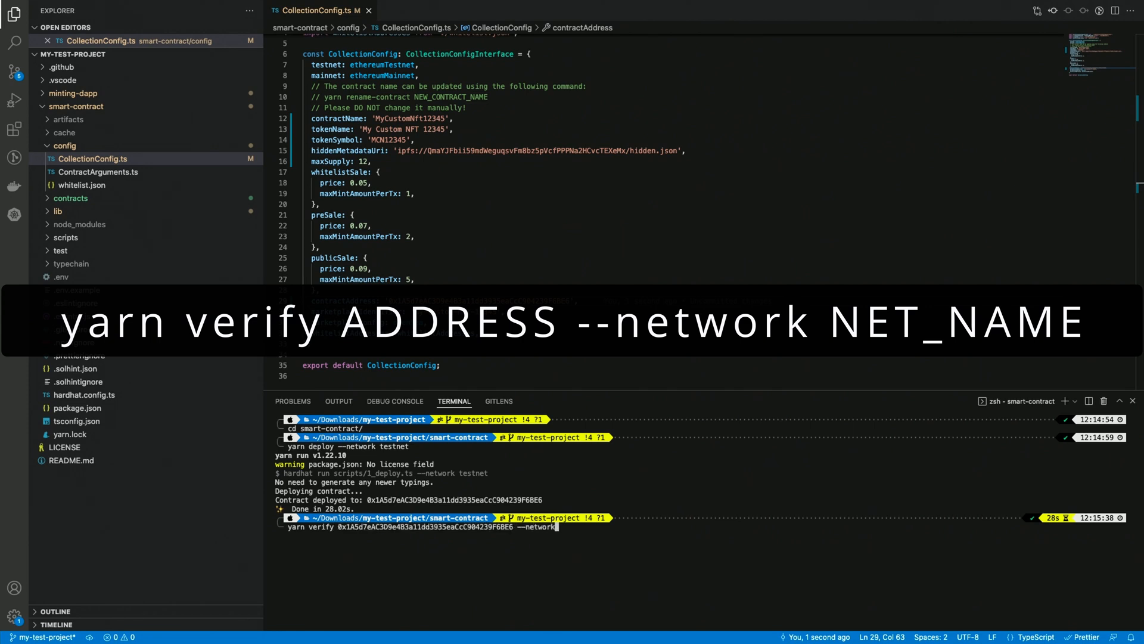
pyautogui.write('testnet')
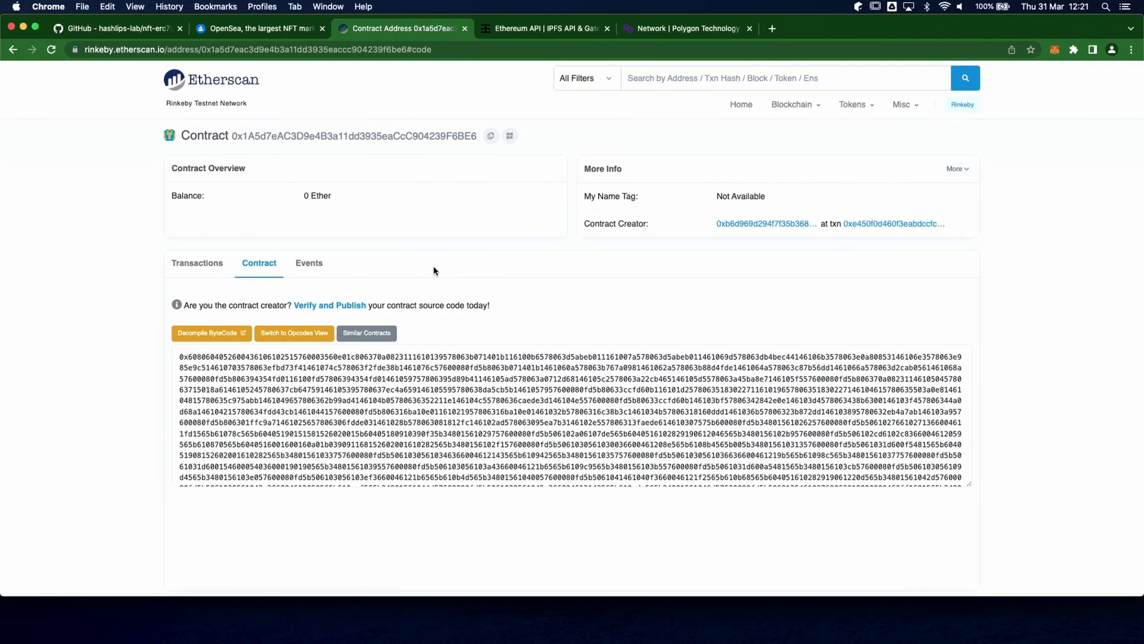
pyautogui.click(197, 262)
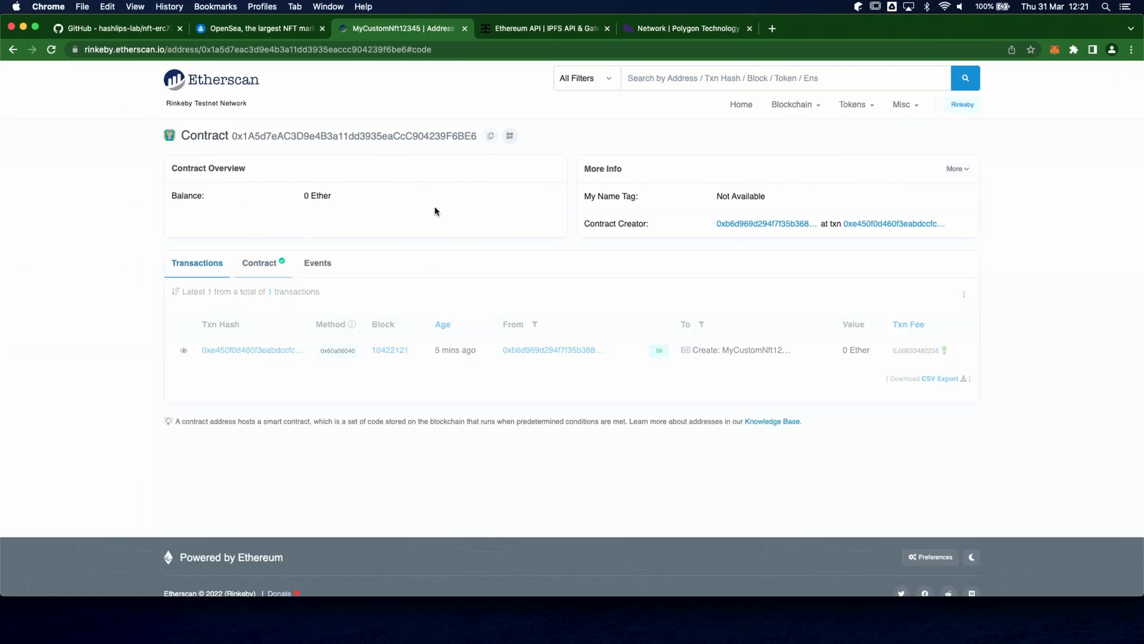
pyautogui.click(259, 263)
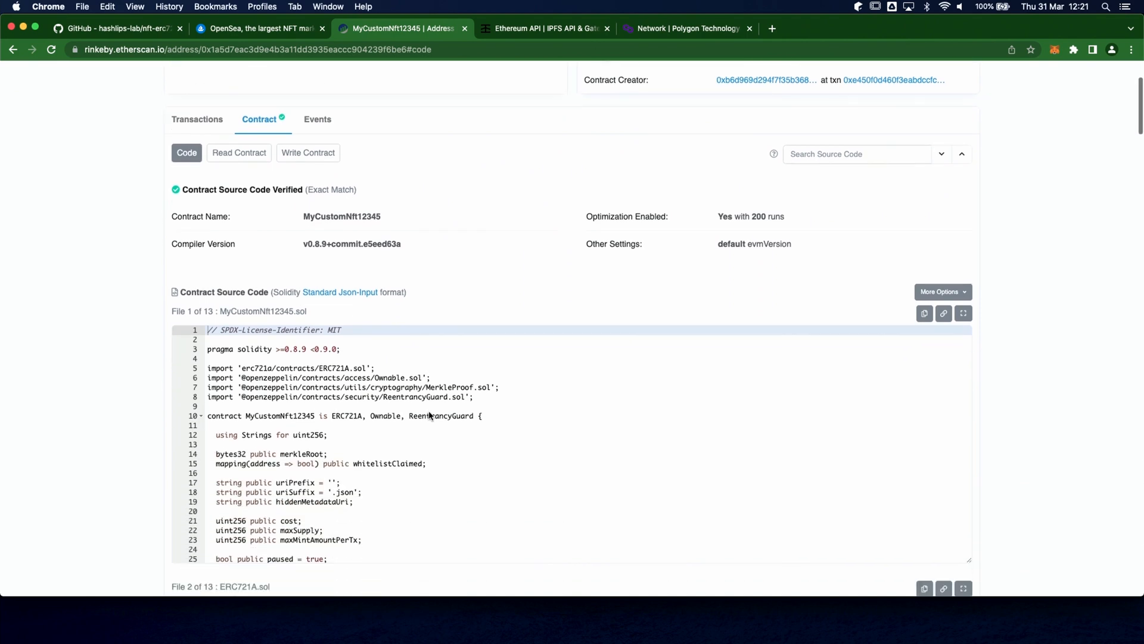
pyautogui.scroll(-3)
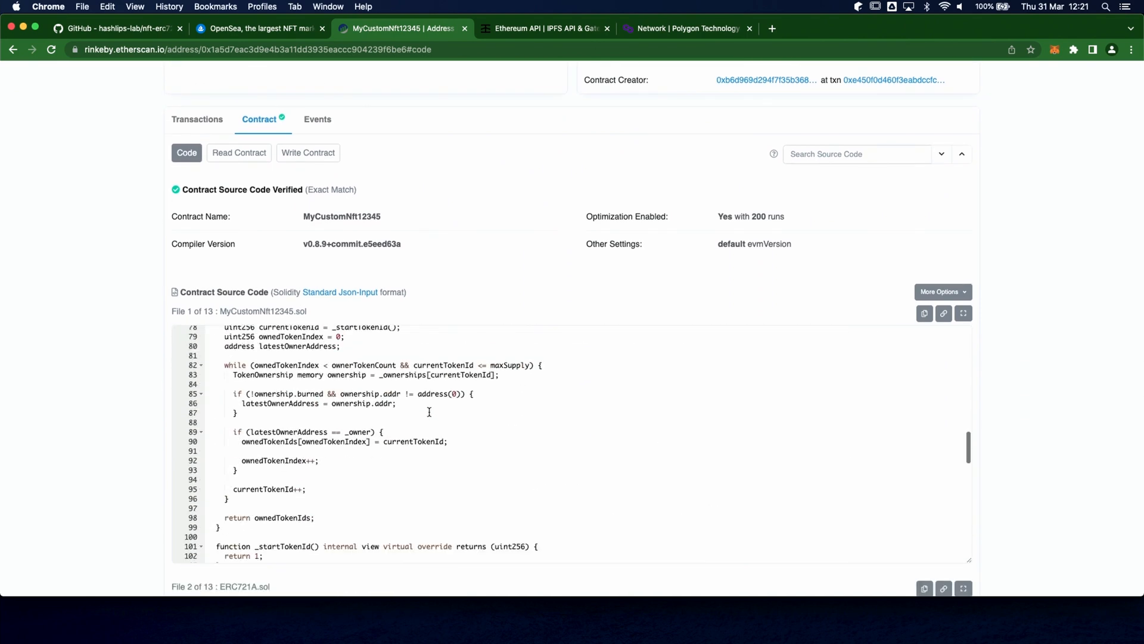
pyautogui.scroll(-3)
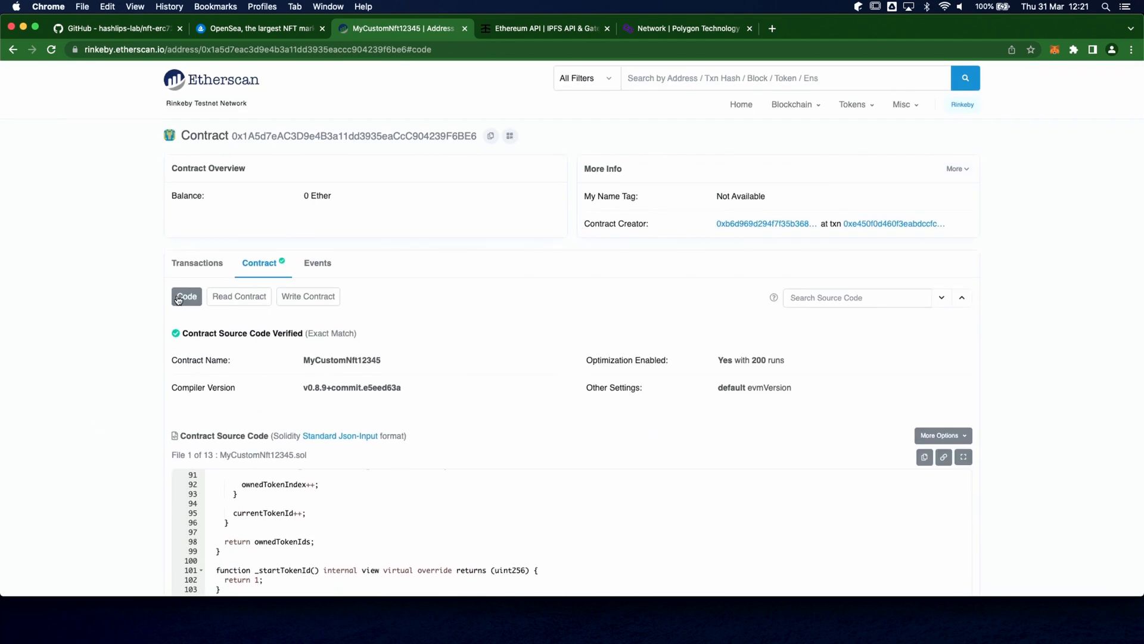
pyautogui.click(197, 262)
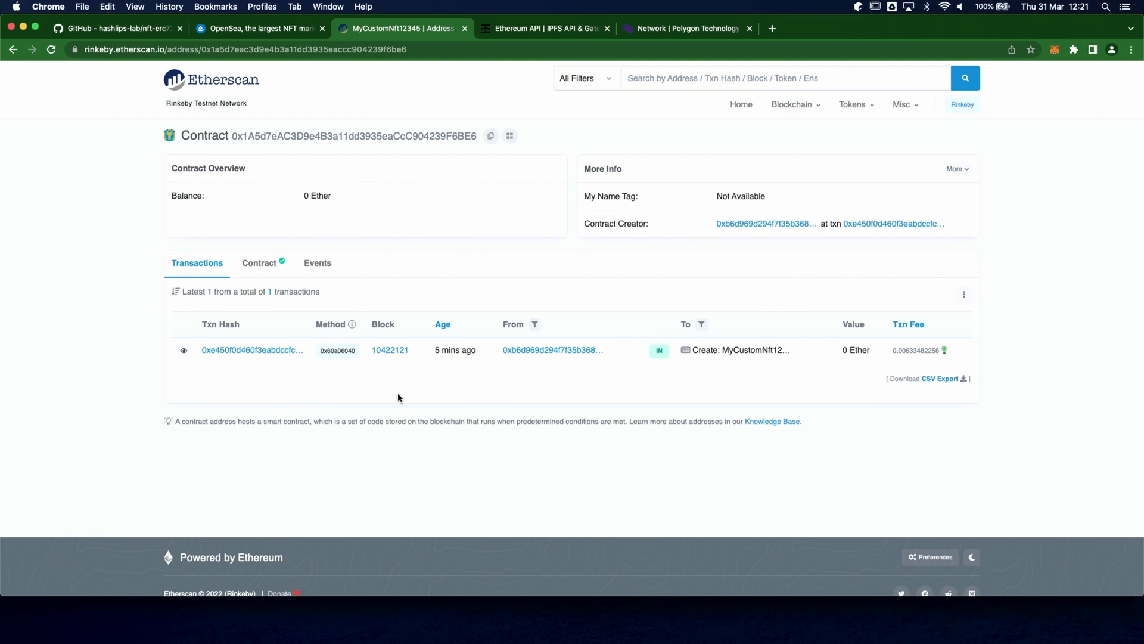
pyautogui.press('cmd+tab')
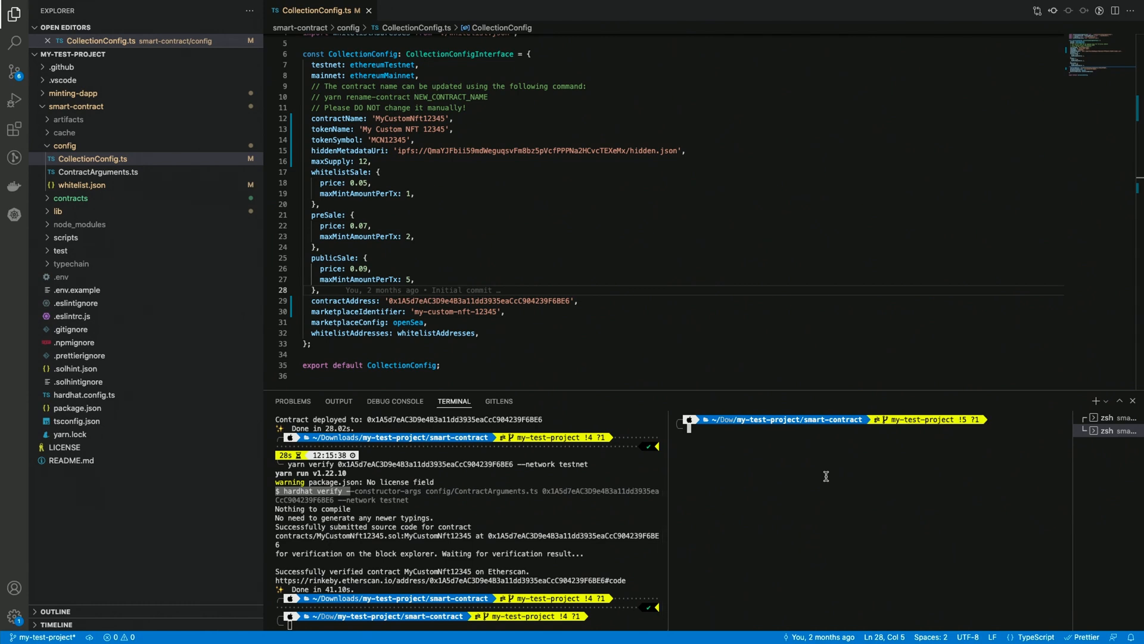
# Step: Run cd ../minting-dapp then yarn dev-server in the second terminal
pyautogui.write('cd ../')
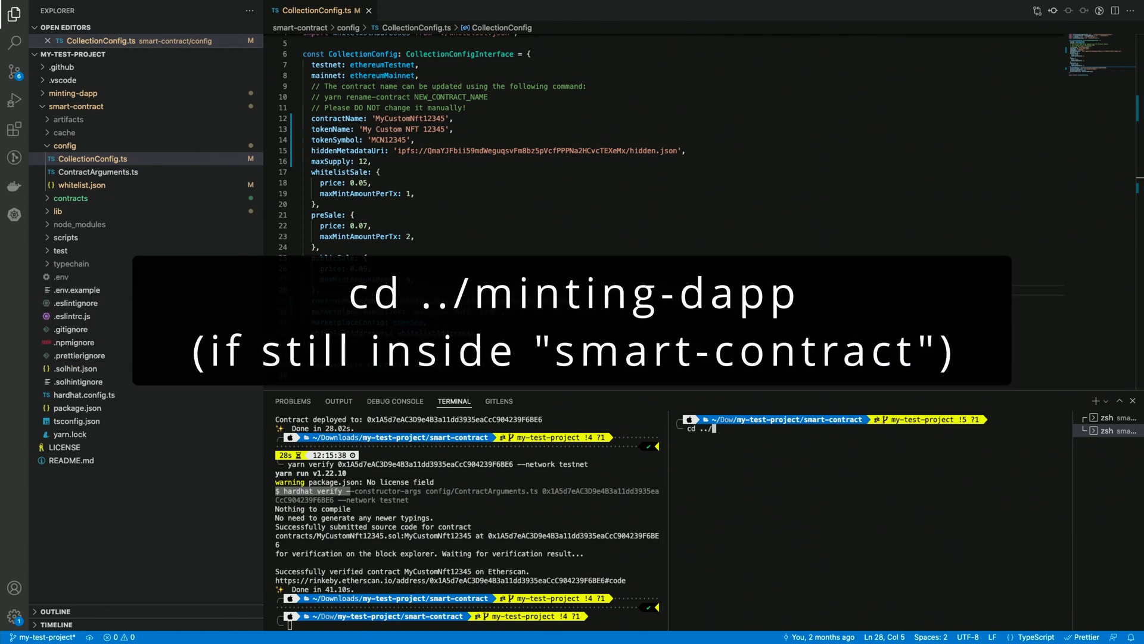
pyautogui.write('minting-dapp/')
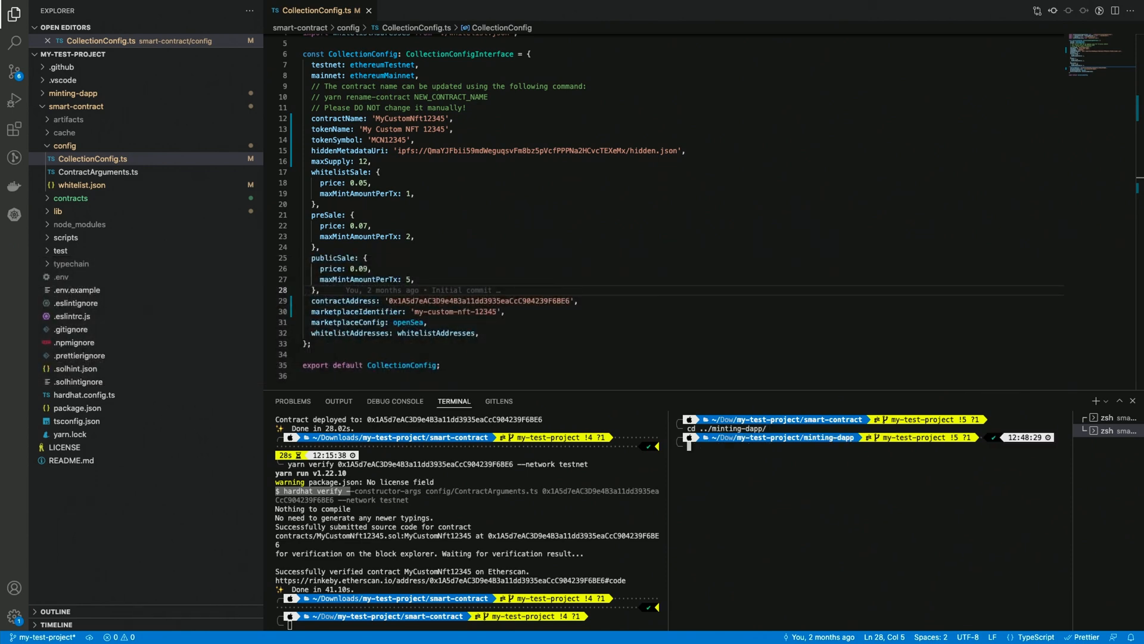
pyautogui.write('yarn de')
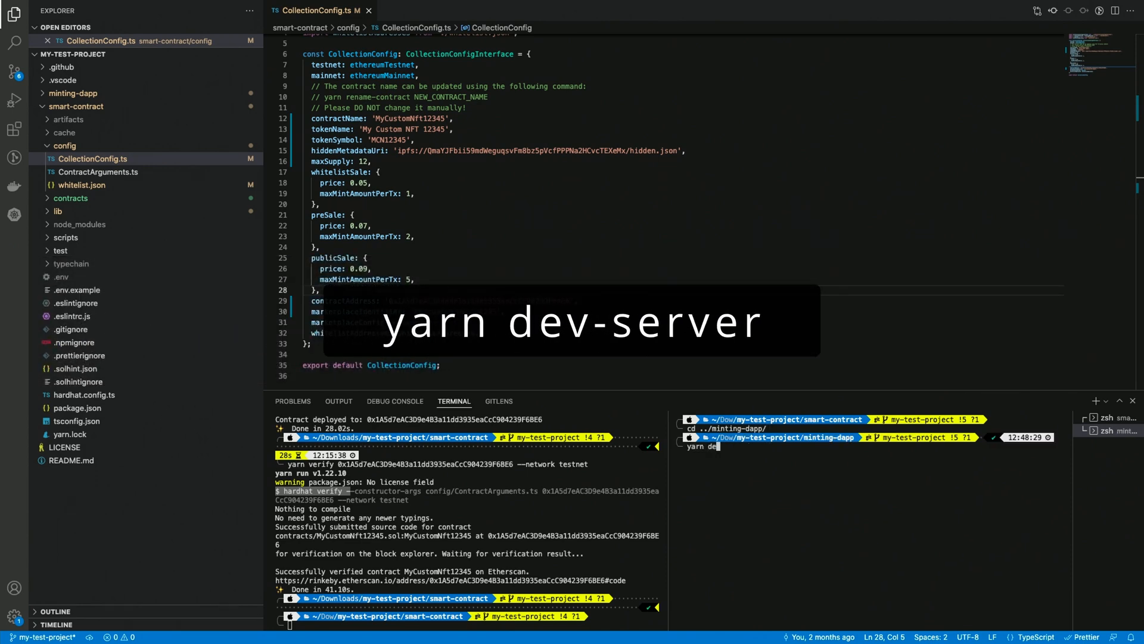
pyautogui.write('v-server')
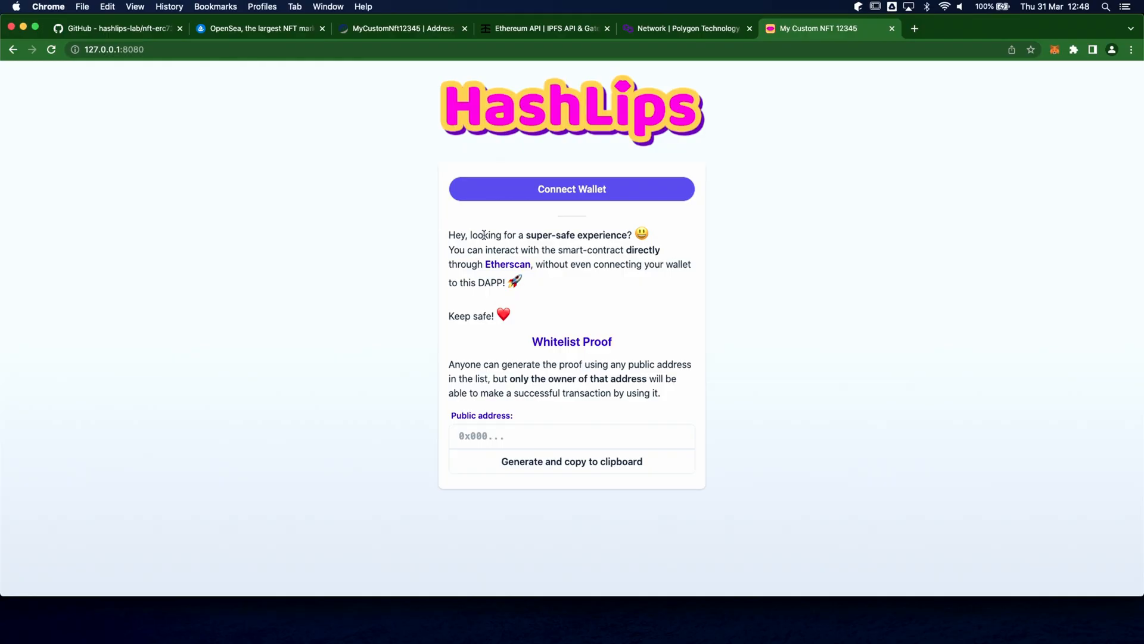
pyautogui.moveTo(593, 334)
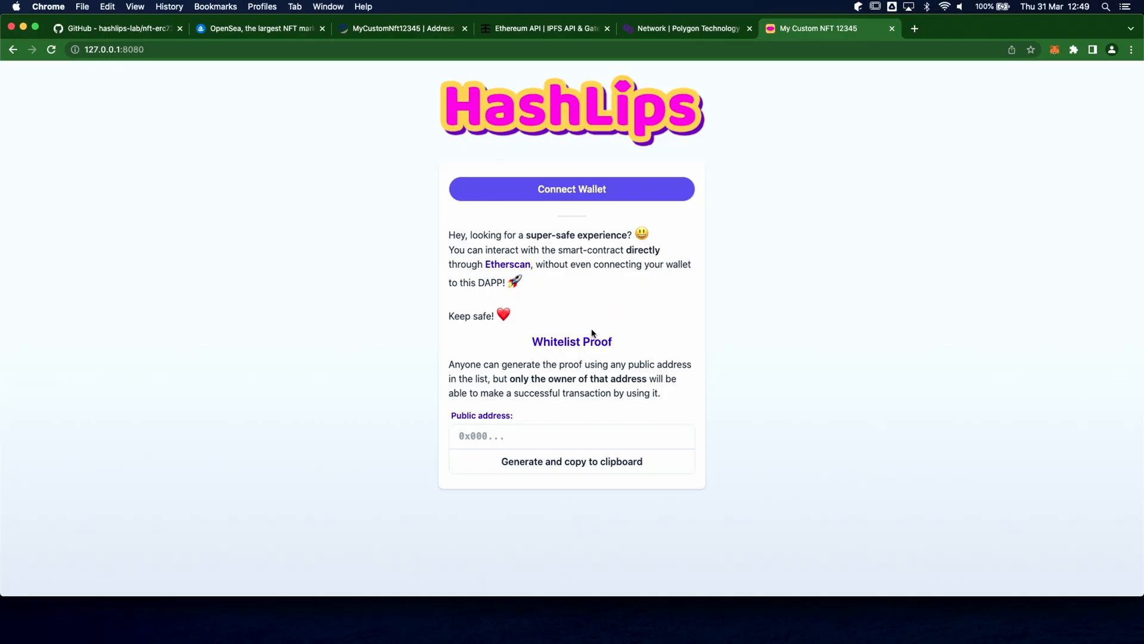
# Step: Connect the wallet to the minting dApp and approve the MetaMask request
pyautogui.click(571, 189)
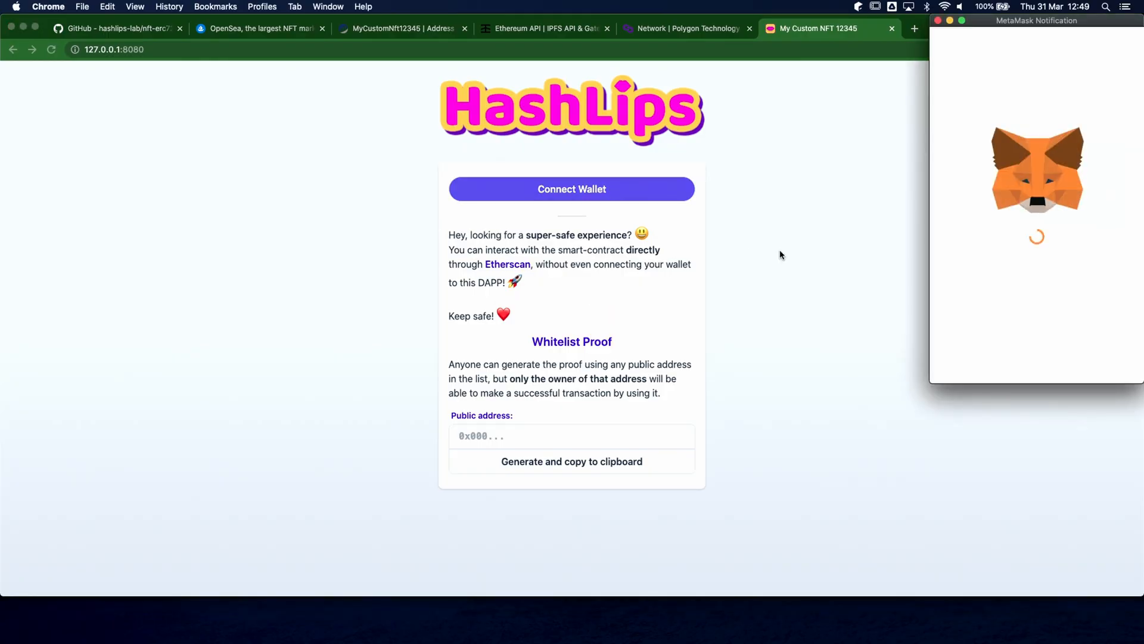
pyautogui.click(571, 189)
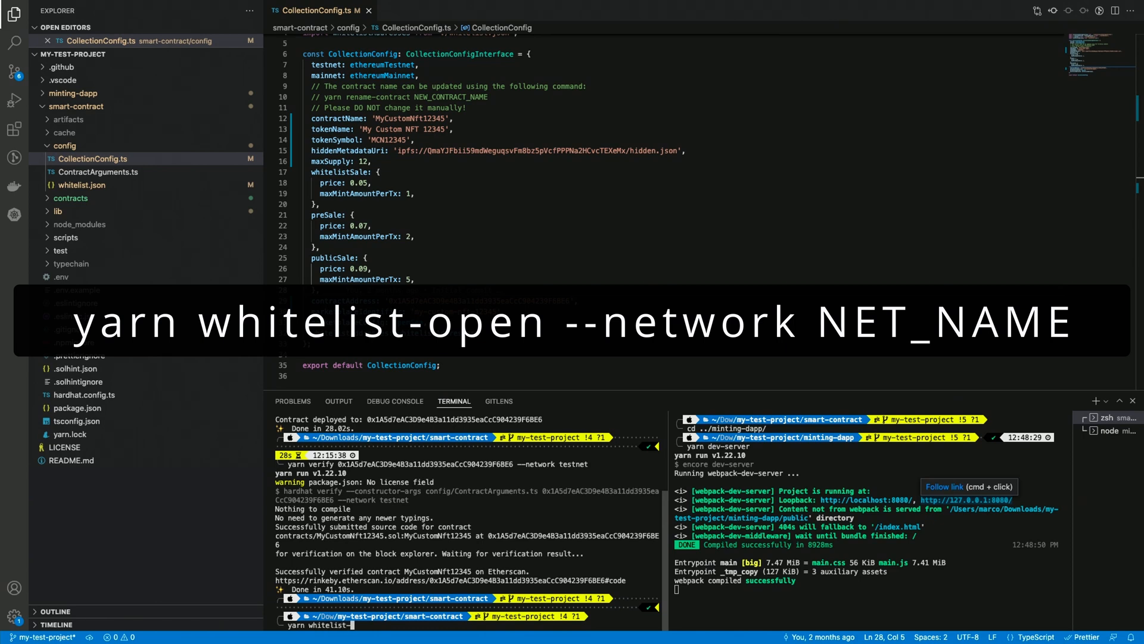
# Step: Run yarn whitelist-open --network testnet in the smart-contract terminal
pyautogui.write('-open')
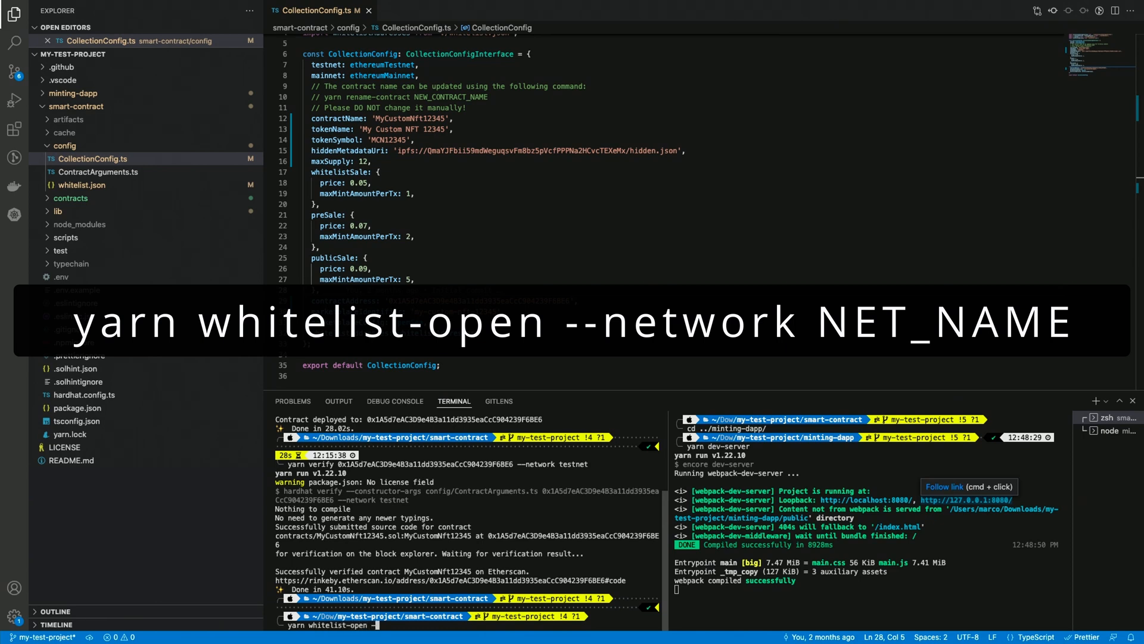
pyautogui.write('--network')
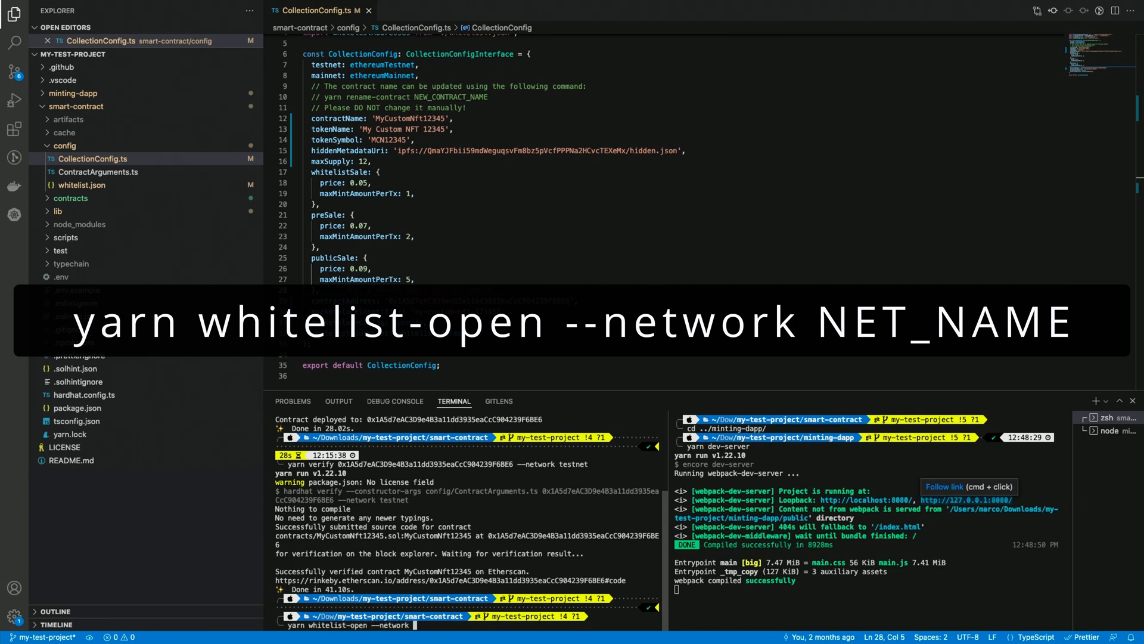
pyautogui.write('testnet')
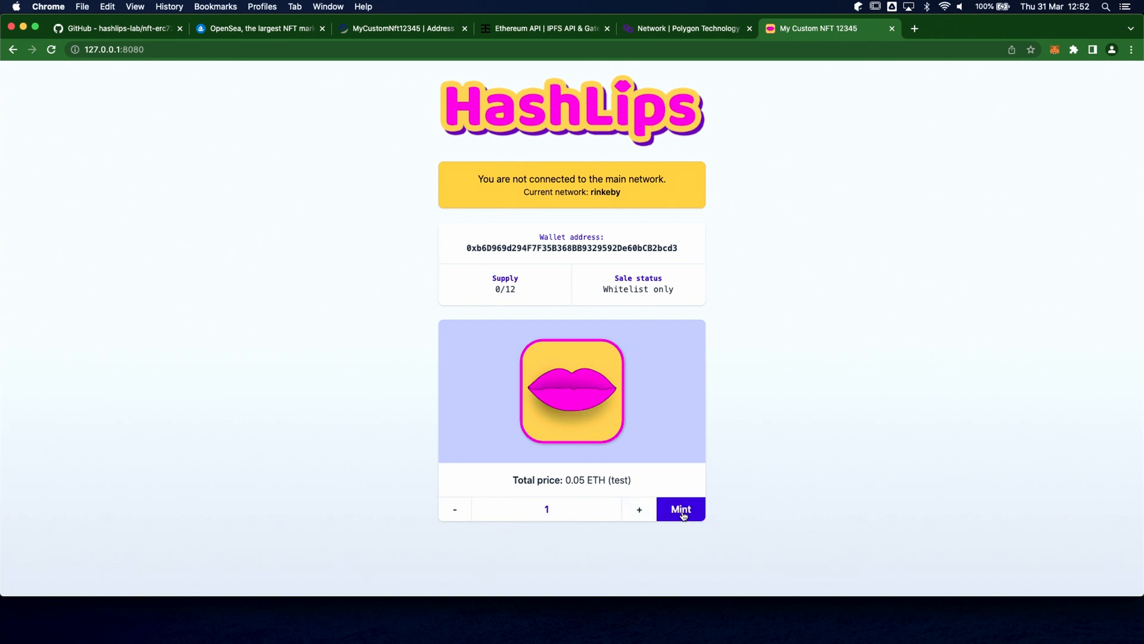
# Step: Mint 1 token at 0.05 ETH, confirm in MetaMask, and reload the dApp to refresh status
pyautogui.click(681, 509)
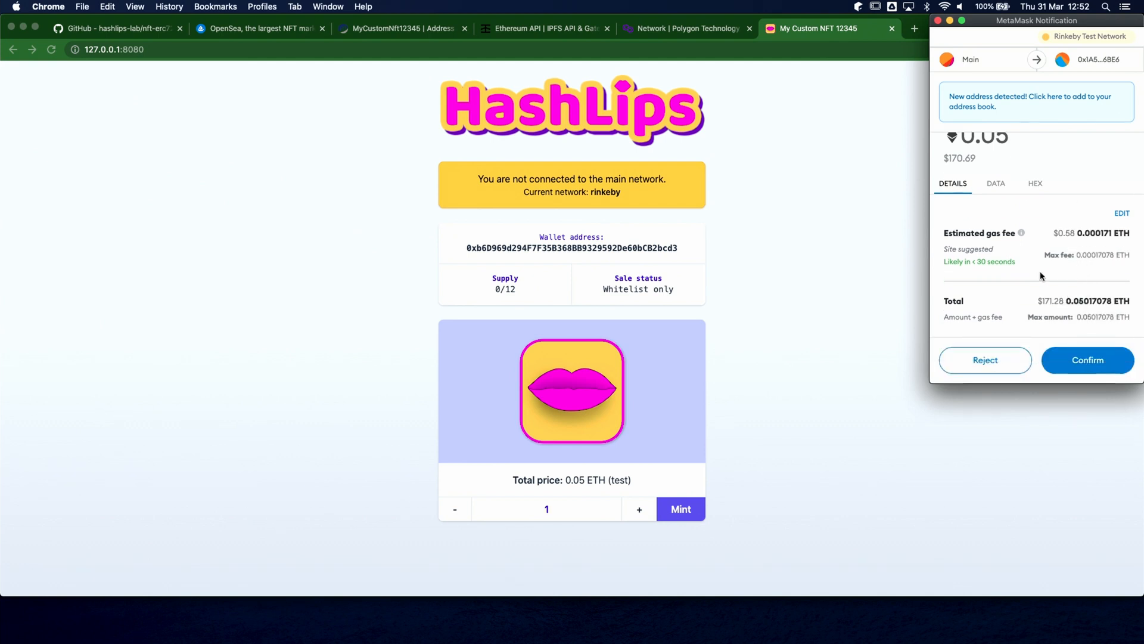
pyautogui.moveTo(1070, 299)
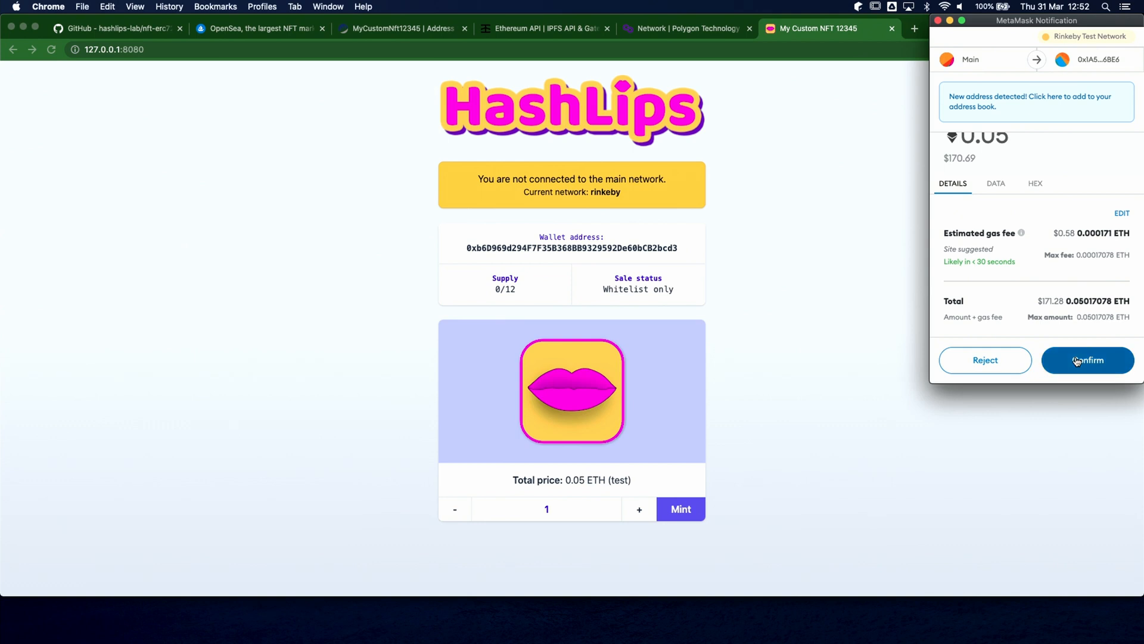
pyautogui.click(1088, 360)
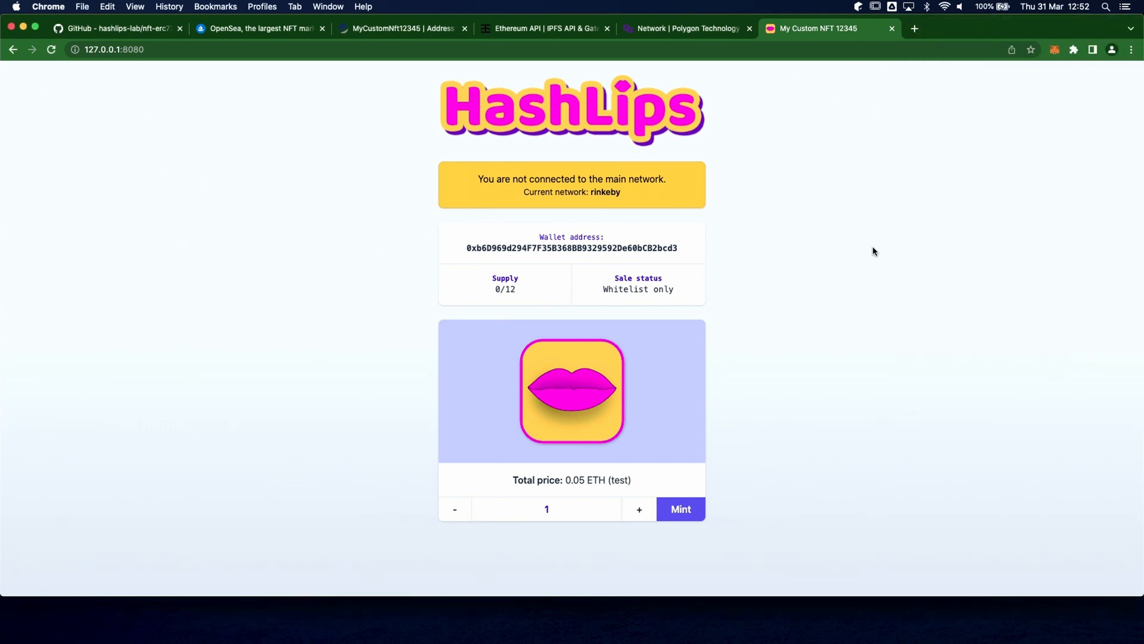
pyautogui.moveTo(614, 301)
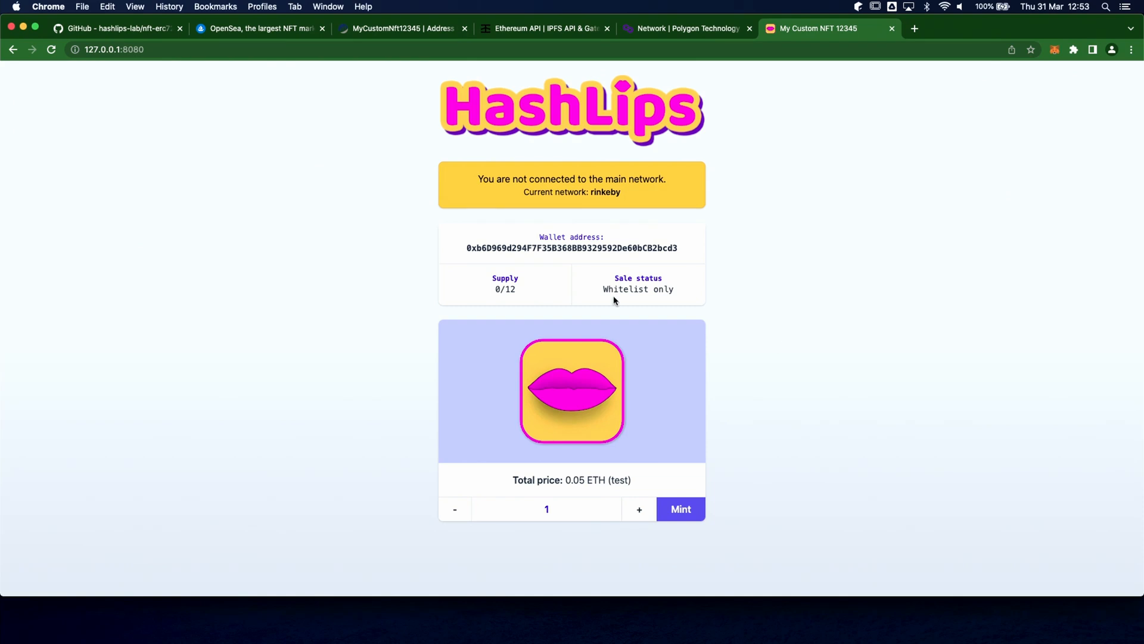
pyautogui.click(50, 49)
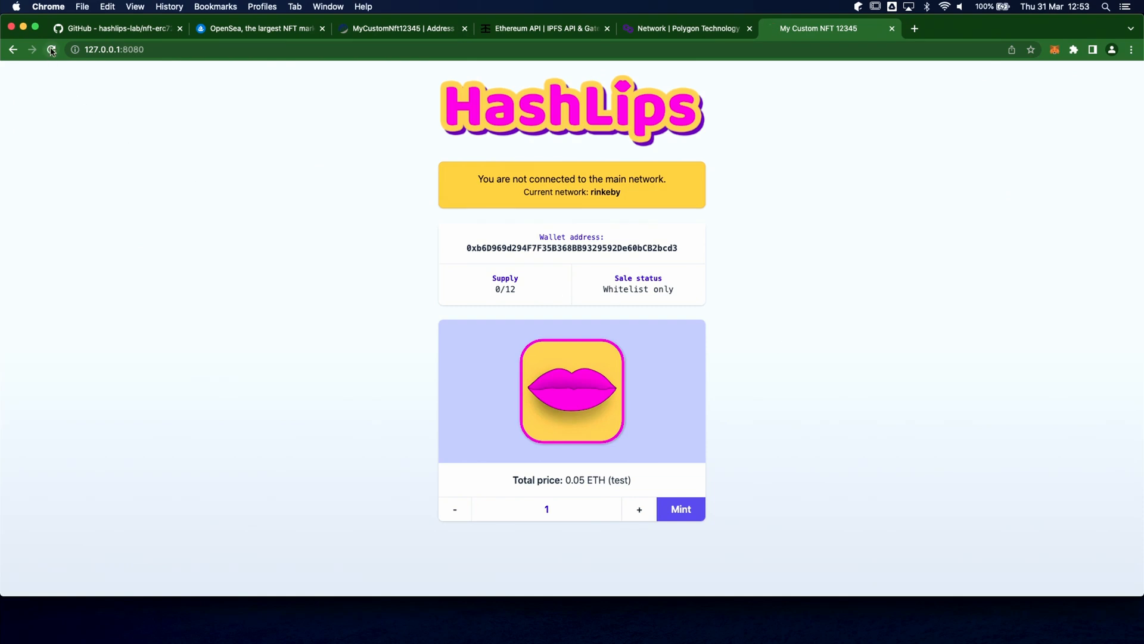
pyautogui.click(50, 49)
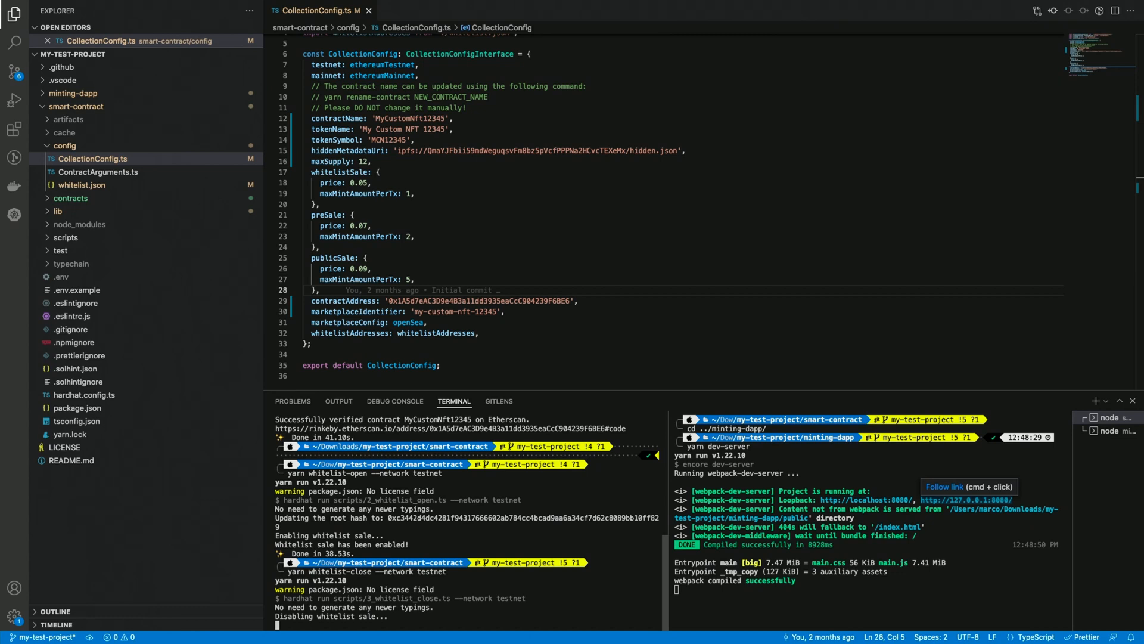
# Step: Scroll the terminal output after running yarn whitelist-close --network testnet
pyautogui.scroll(-3)
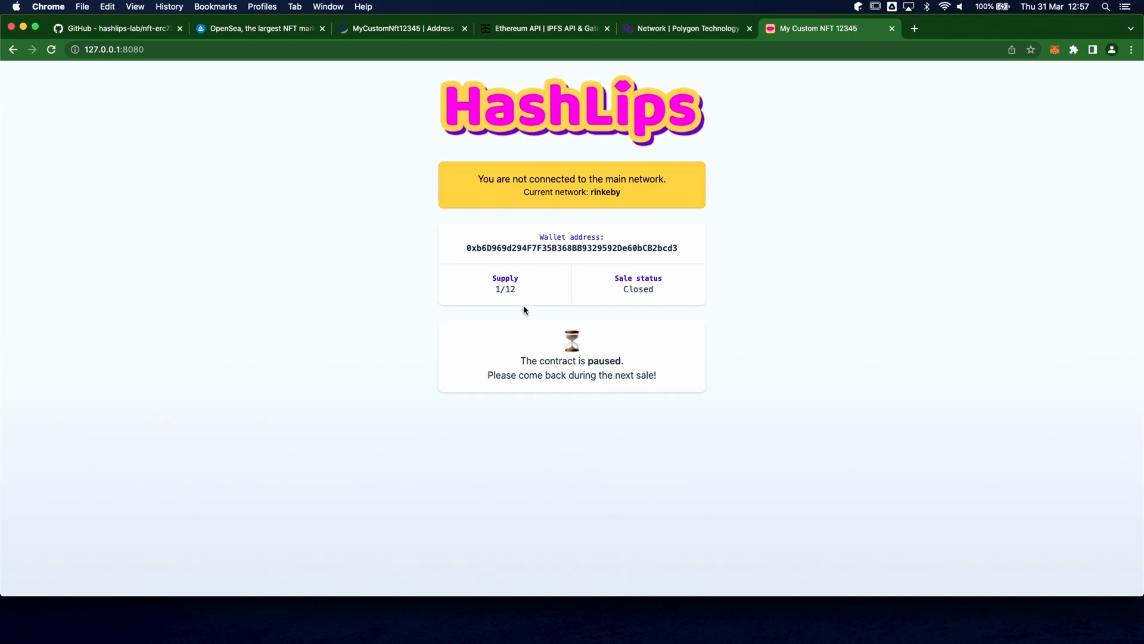
pyautogui.moveTo(712, 375)
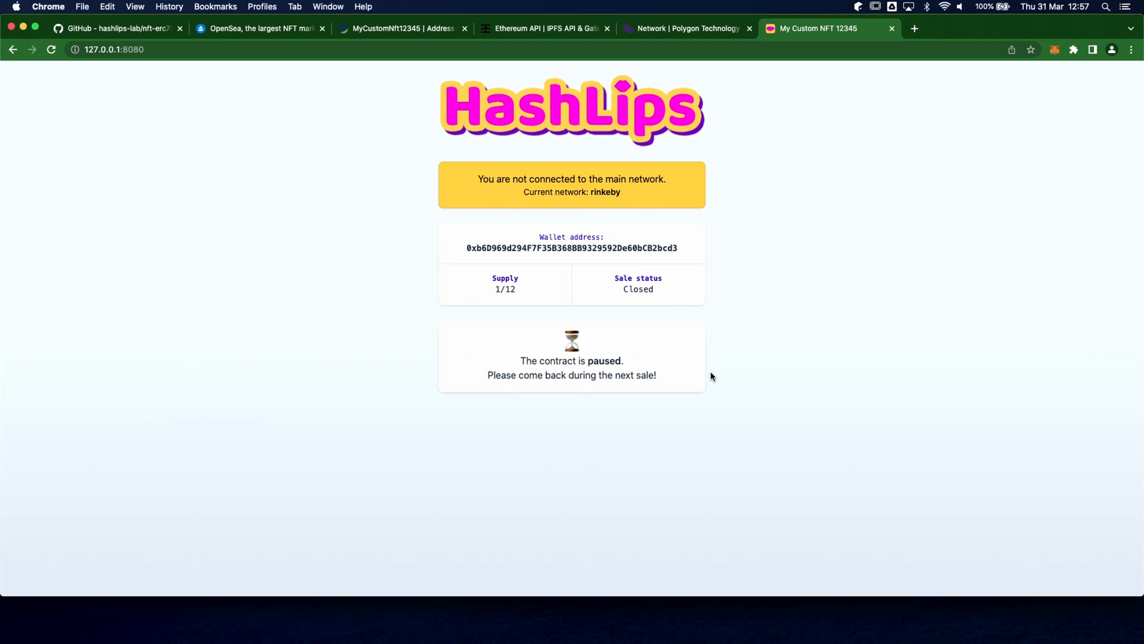